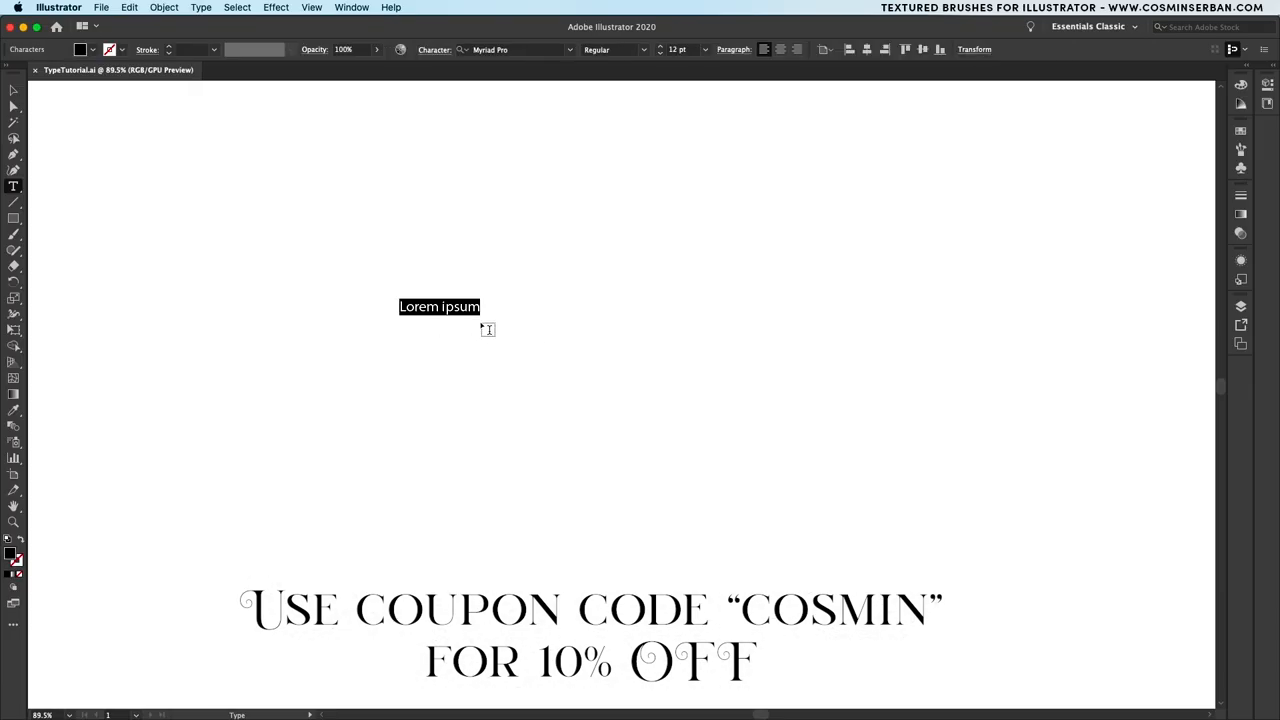
- Type 'Illustrator Tutorial' on two lines, enlarge it and set it in Royal Signage Rg
text(Illustrator)
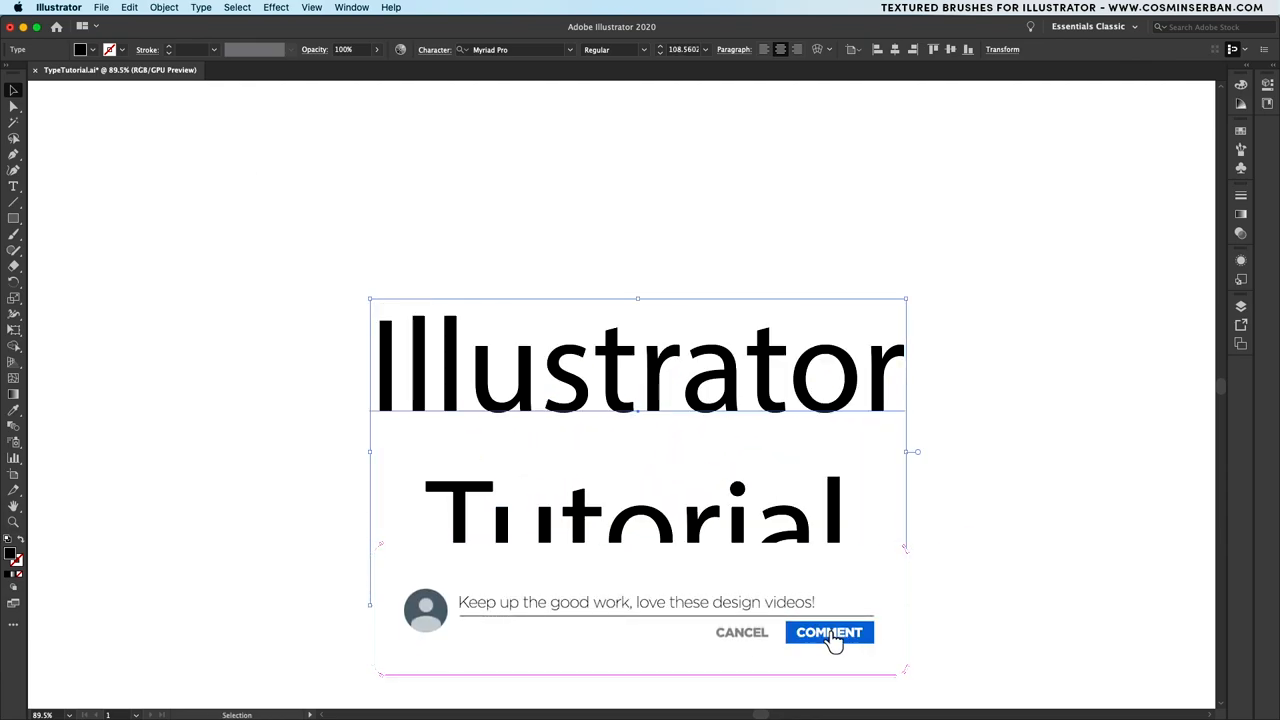
click(828, 632)
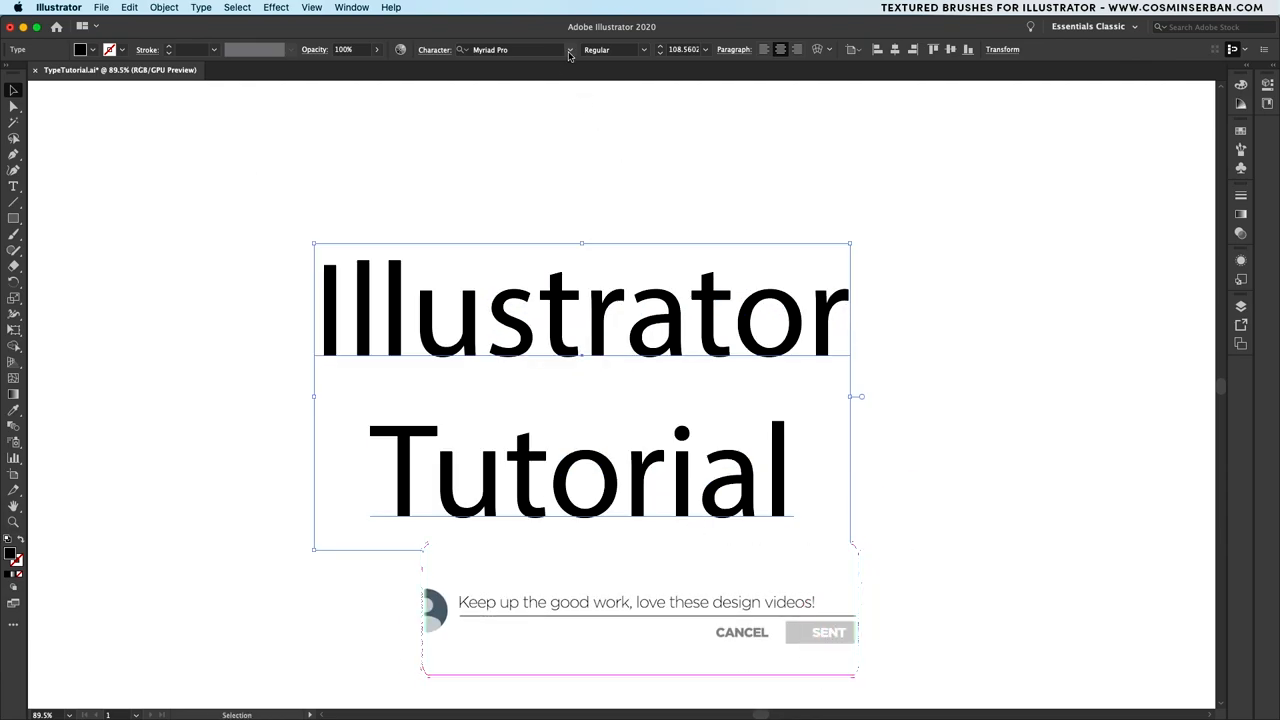
click(568, 48)
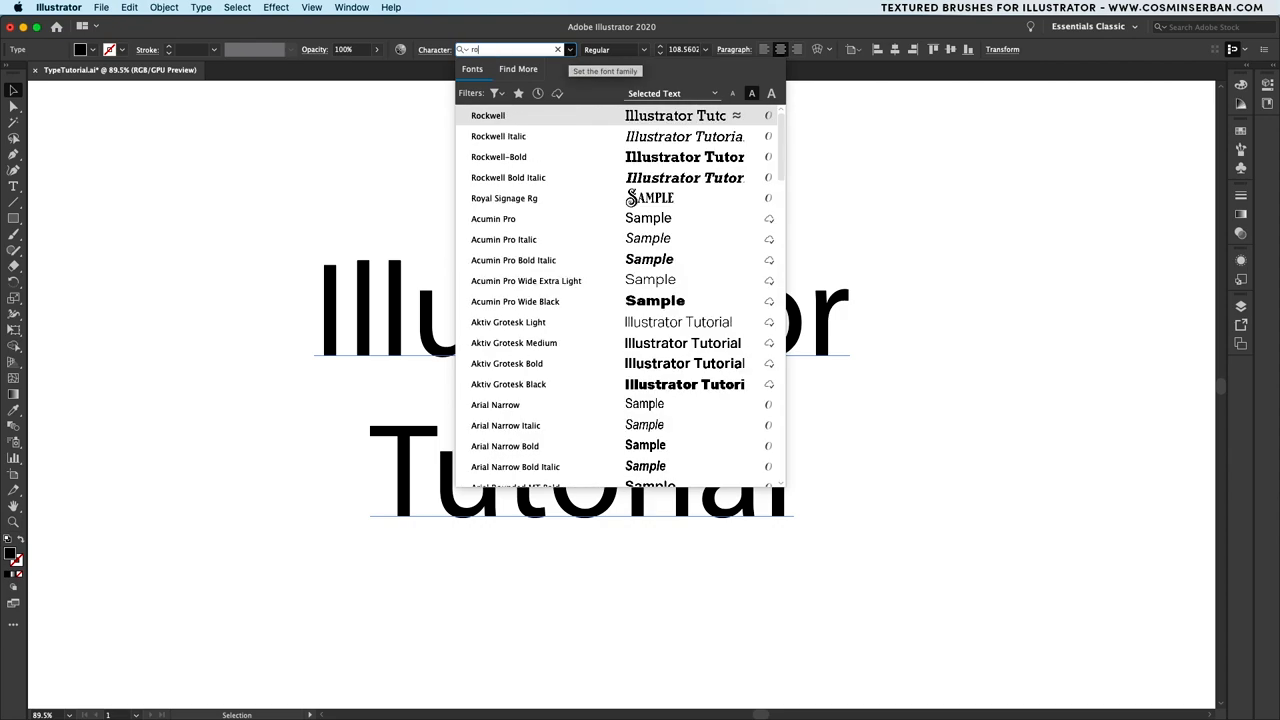
click(504, 198)
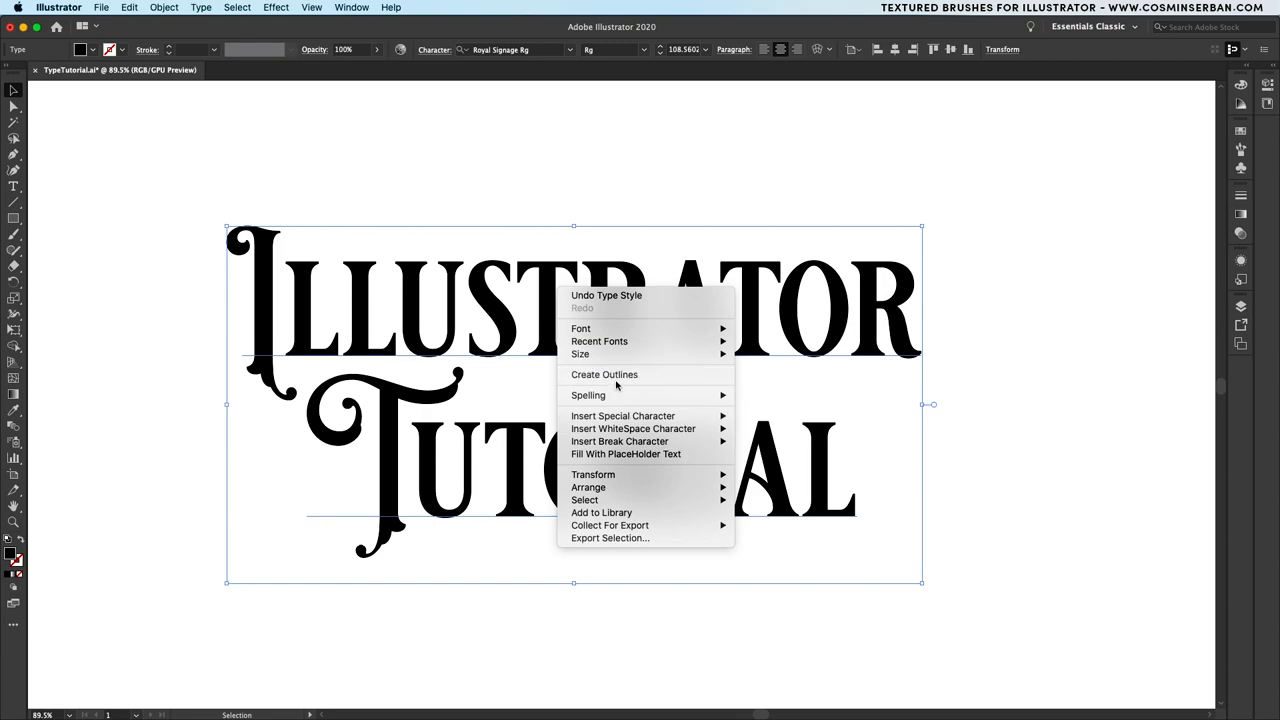
- Create outlines, then back the artboard with a black rectangle behind white lettering
click(604, 374)
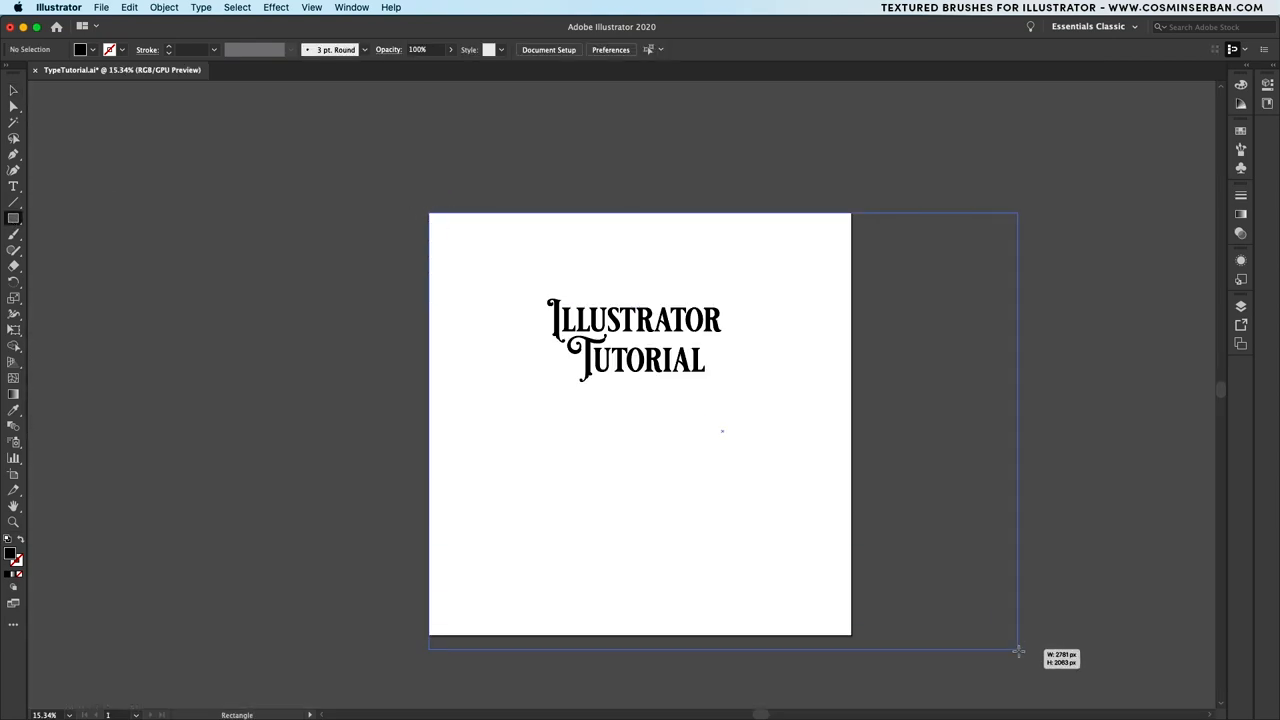
drag(430, 216, 852, 636)
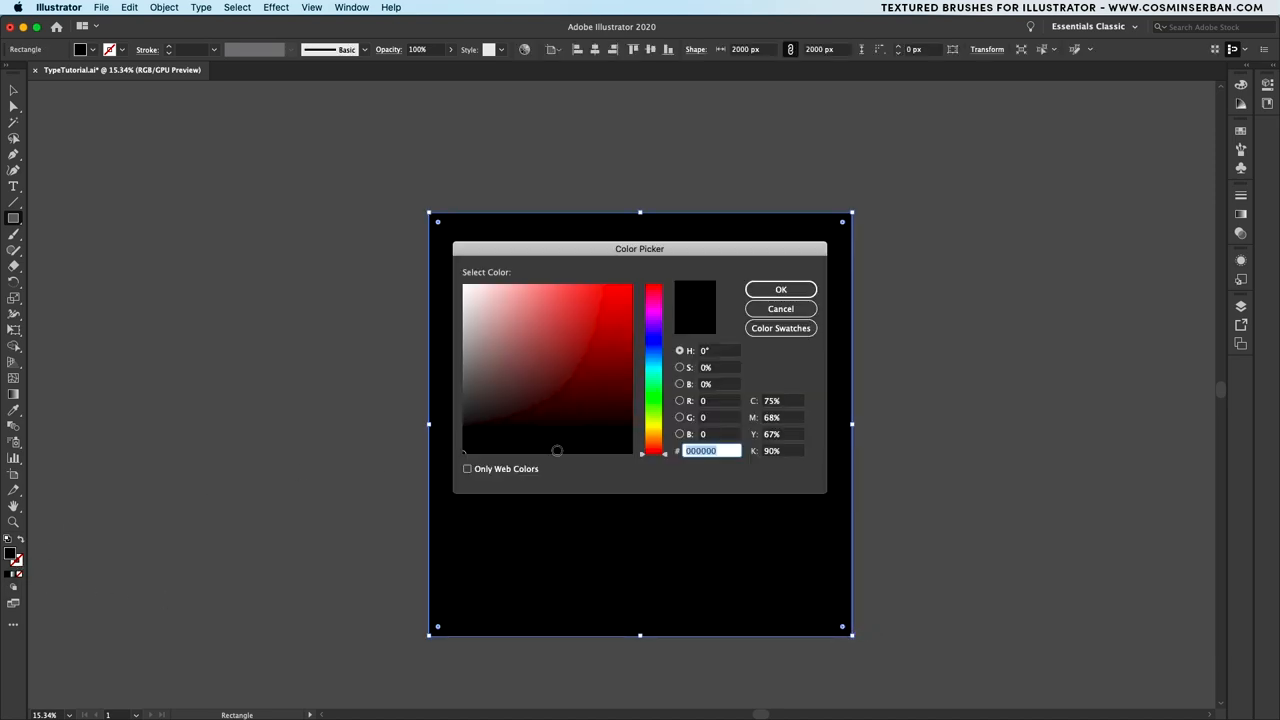
click(780, 288)
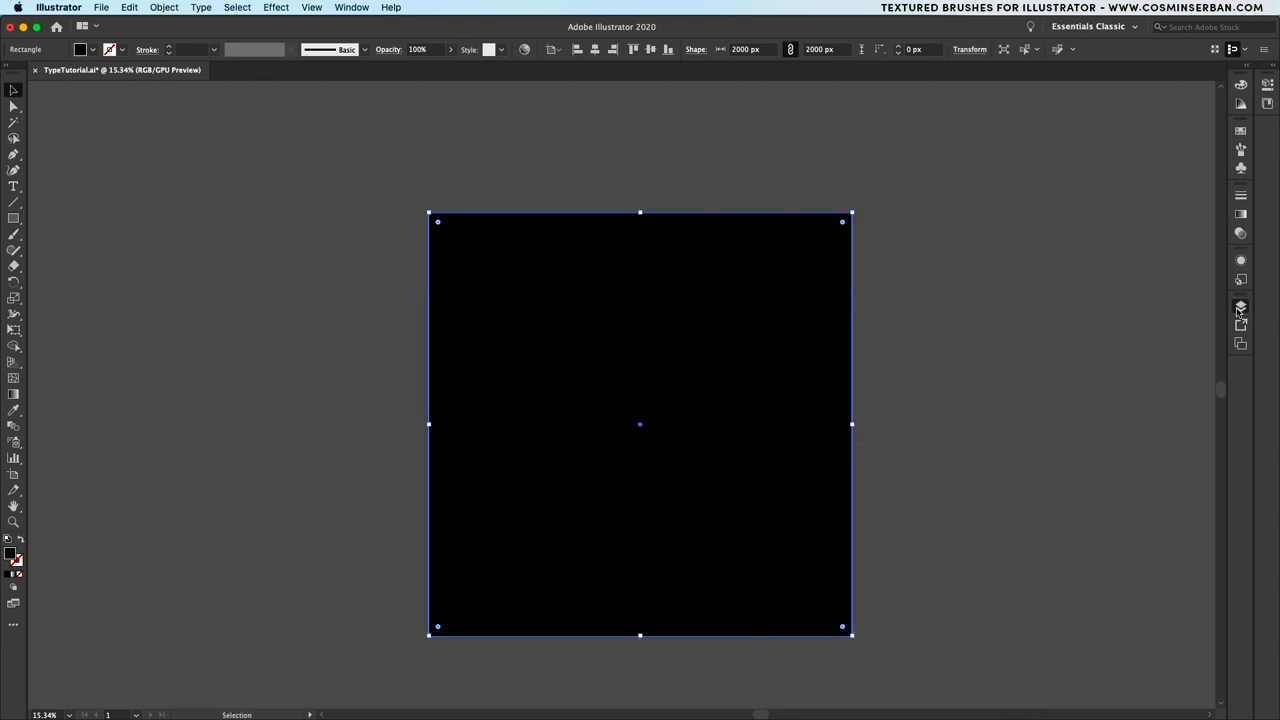
click(1240, 308)
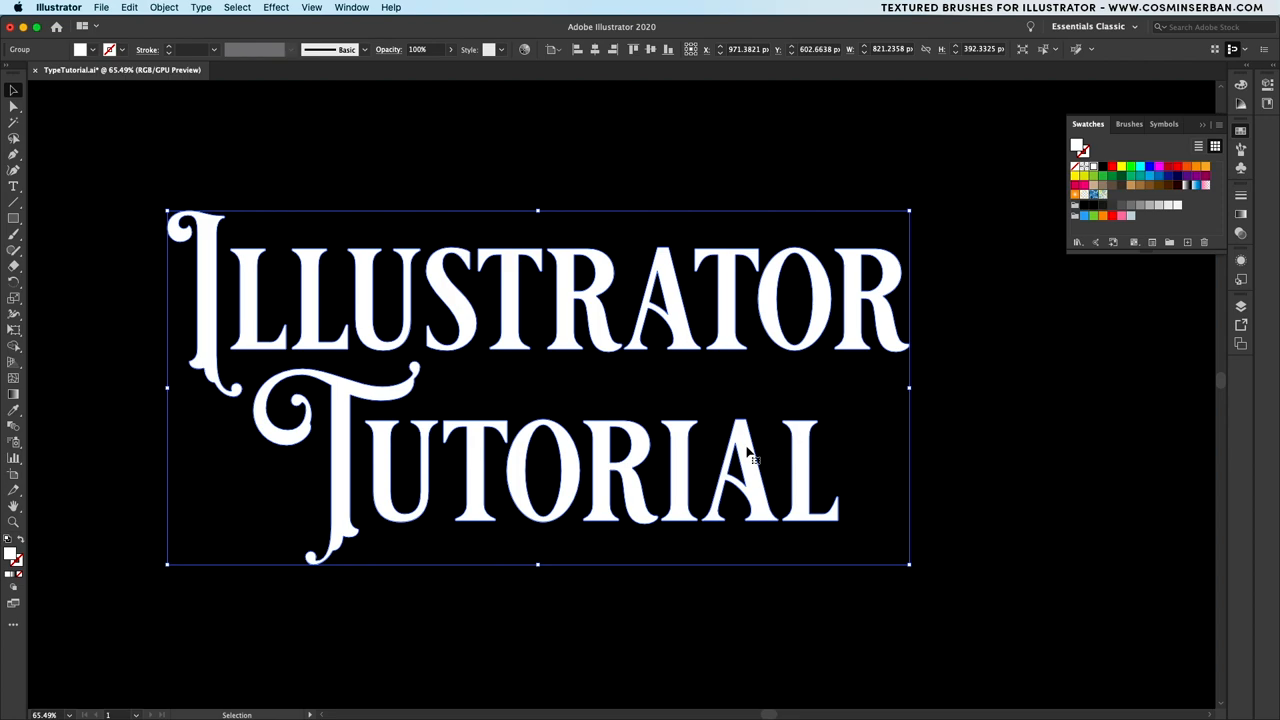
- Give a copy an orange 6 pt stroke, send it behind, and expand fill and stroke
click(128, 8)
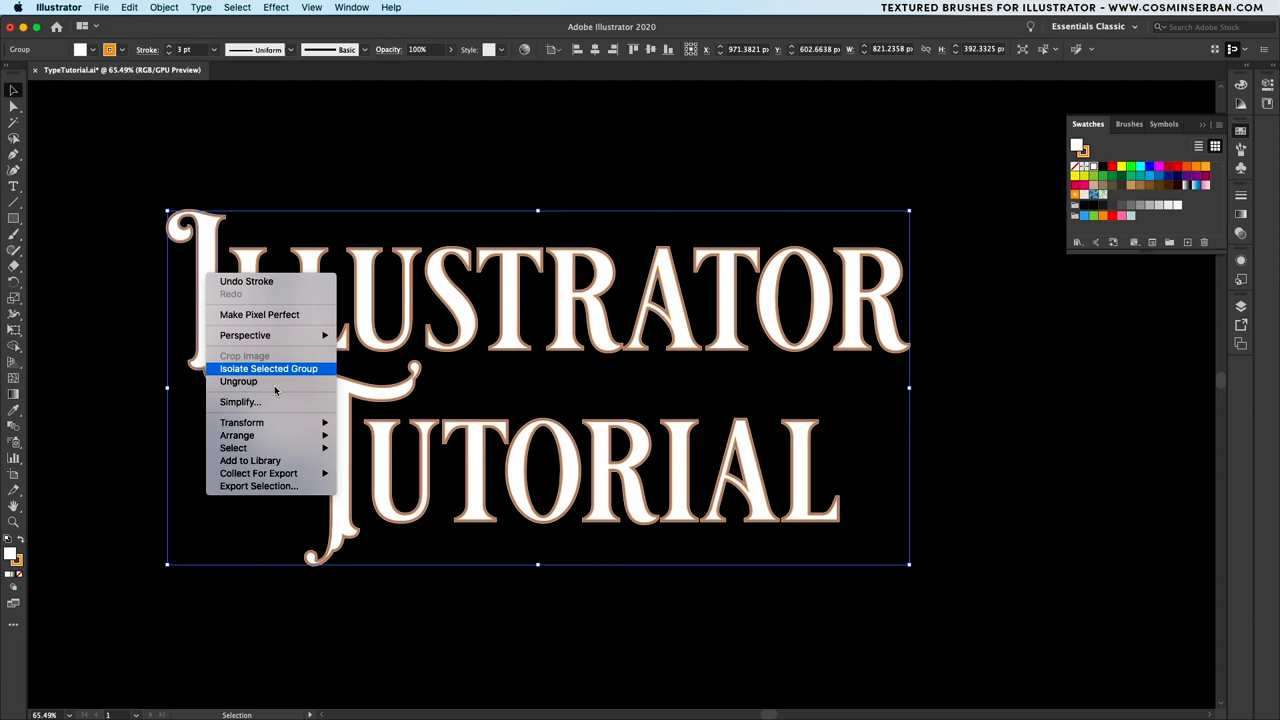
mouse_move(236, 436)
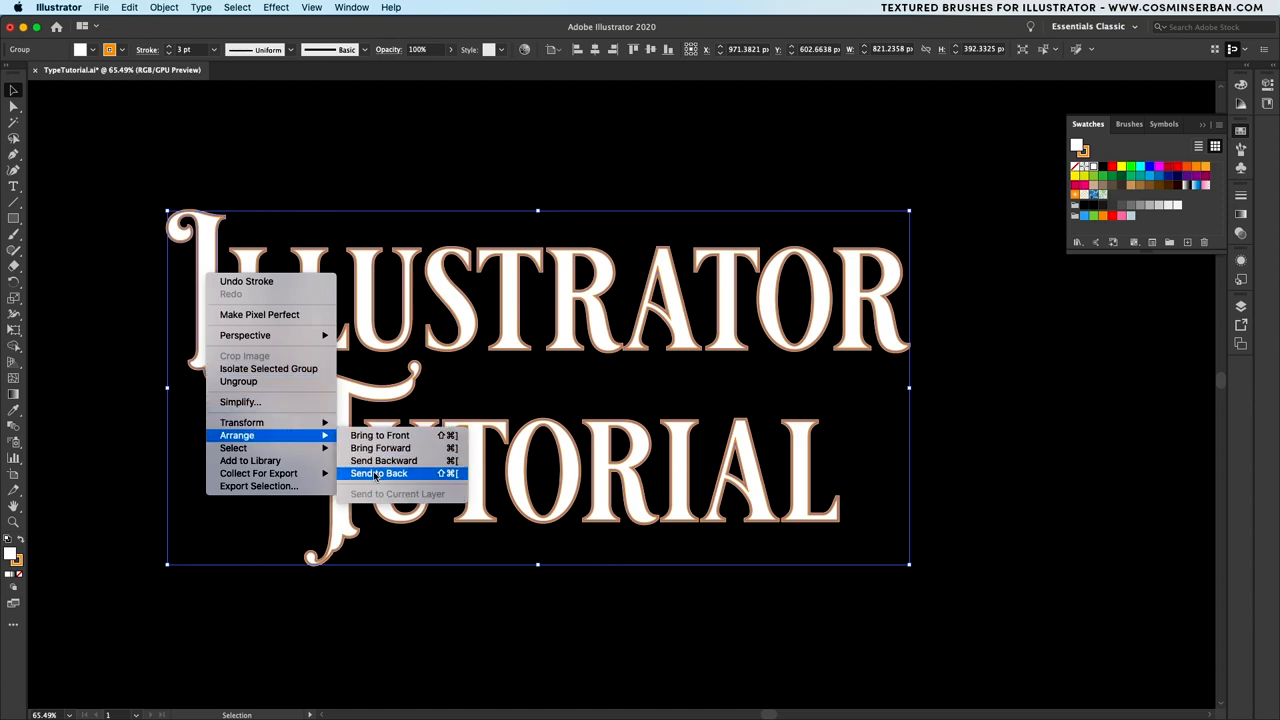
click(378, 472)
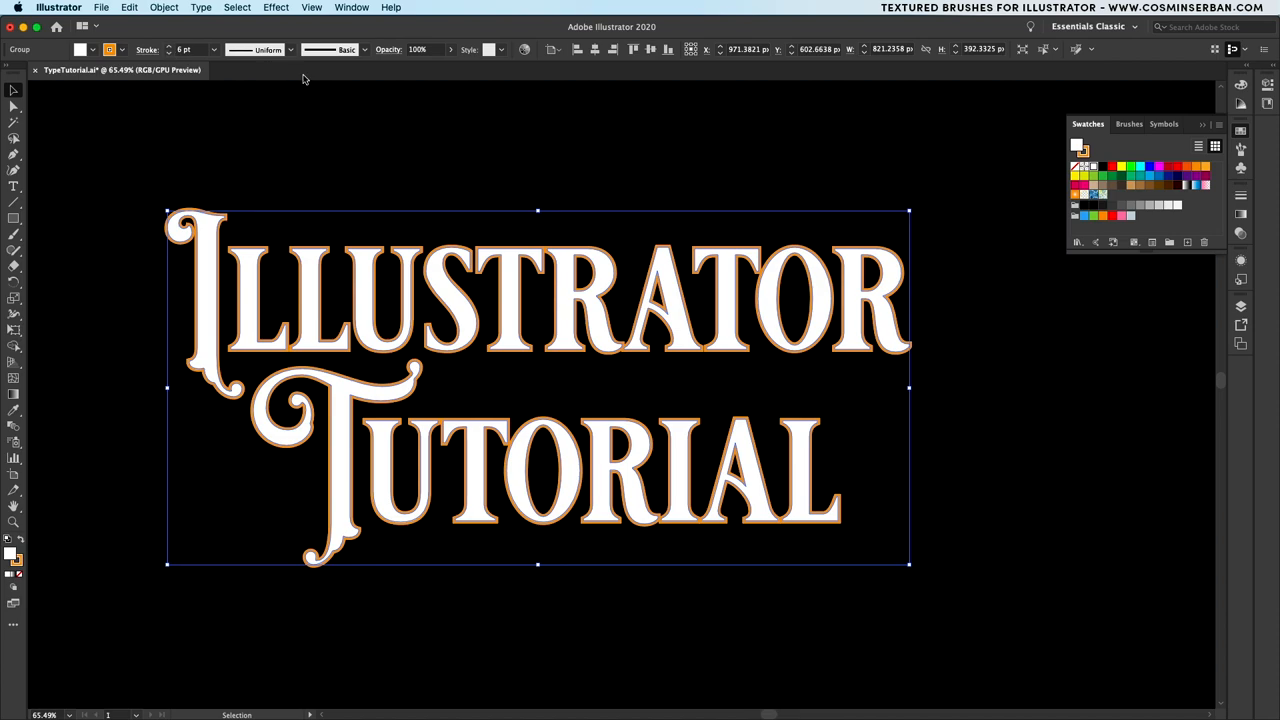
click(164, 8)
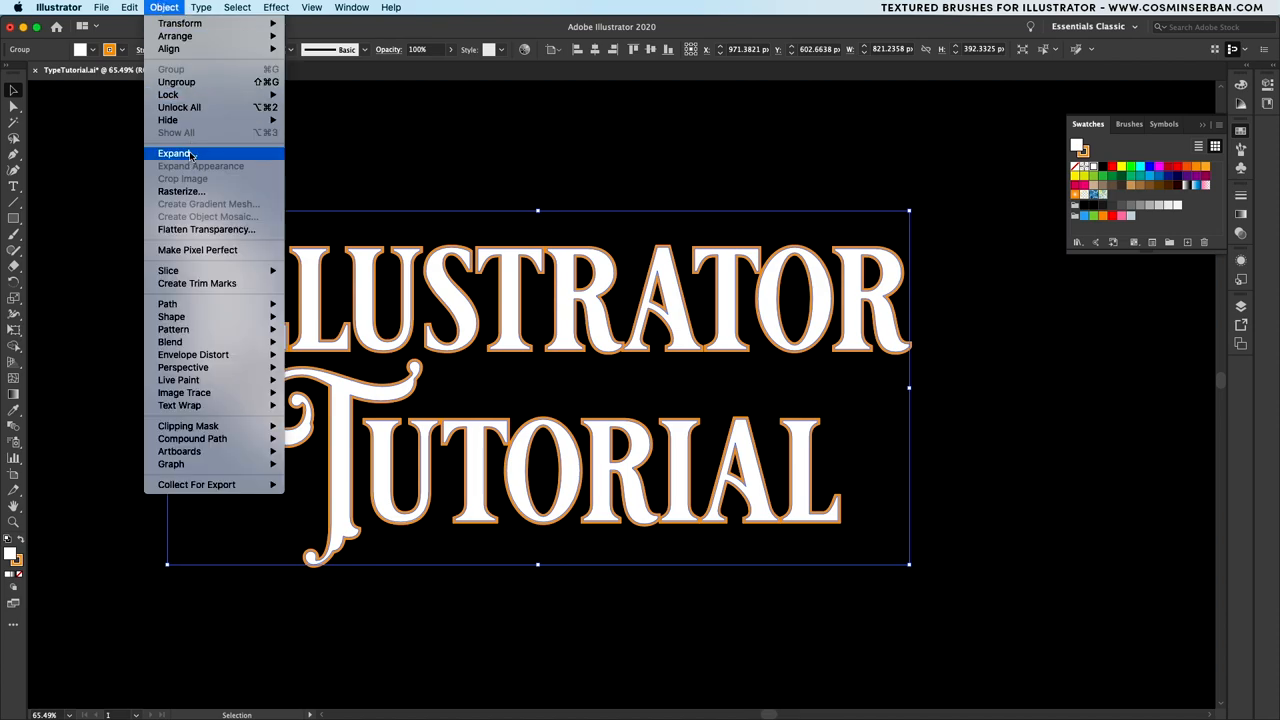
click(174, 152)
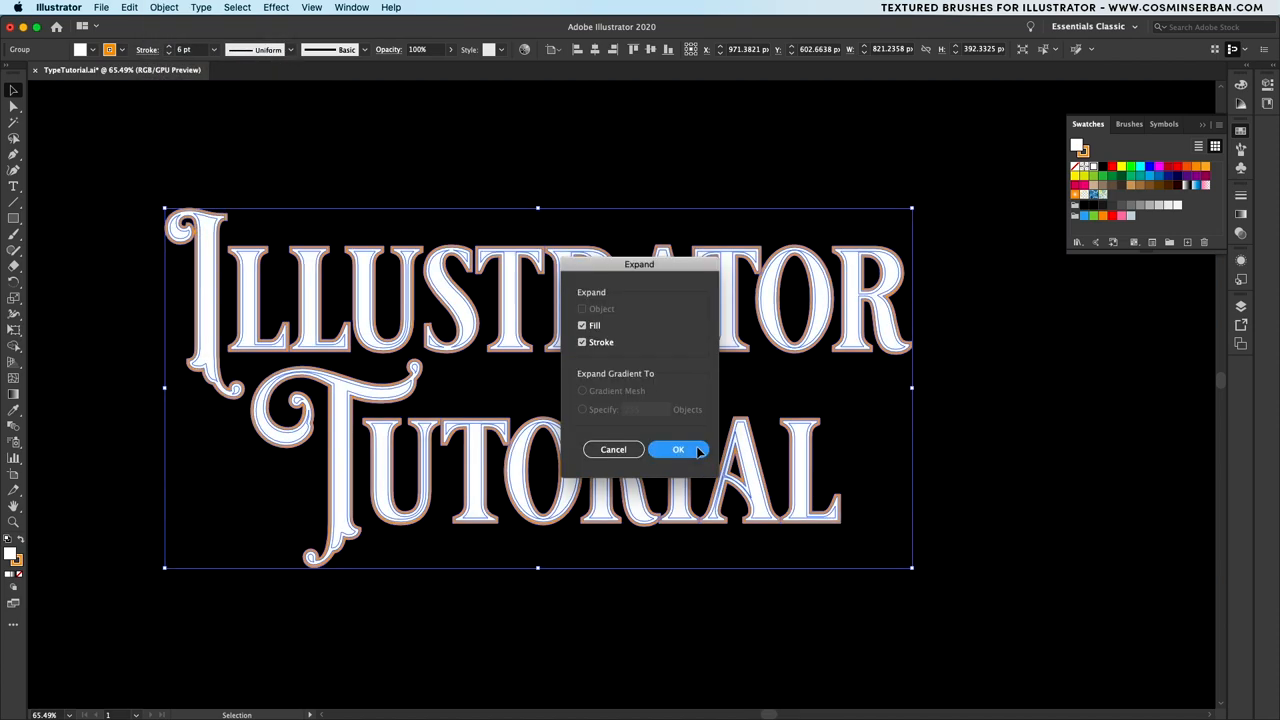
click(678, 448)
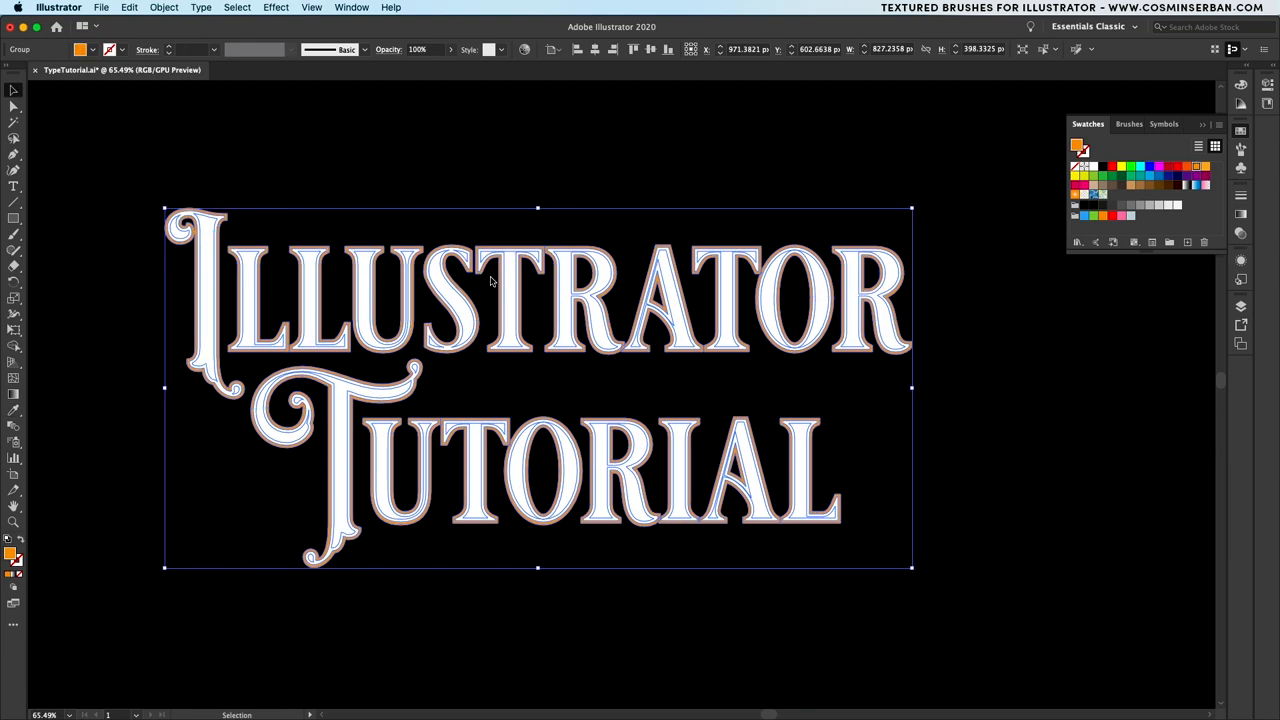
- Offset the orange copy down-right and unite it into one shadow shape with Pathfinder
click(352, 8)
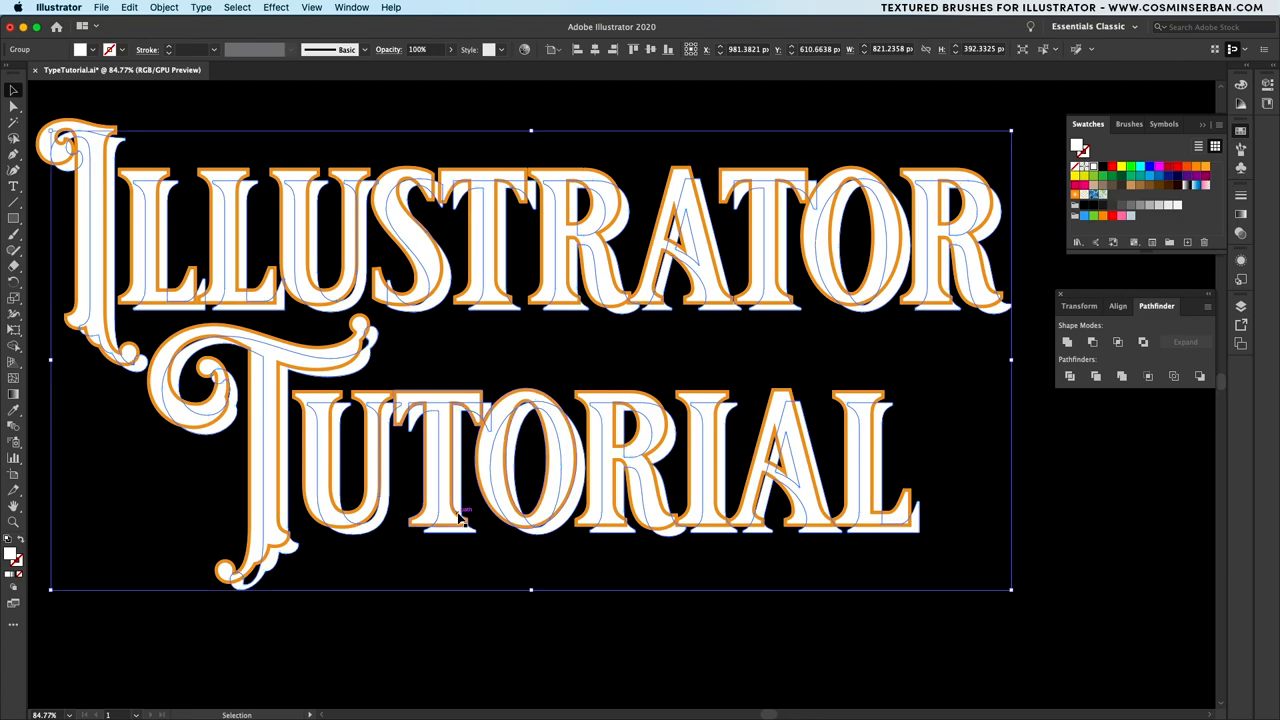
click(1108, 168)
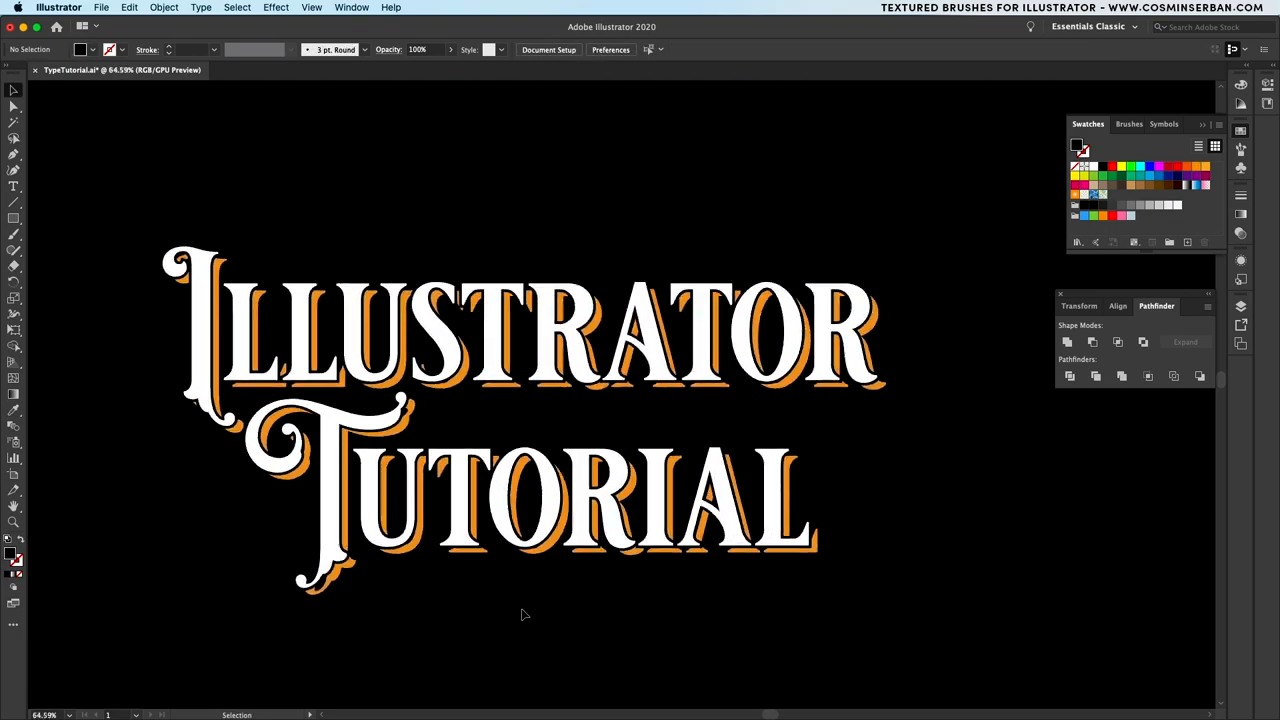
scroll(down, 3)
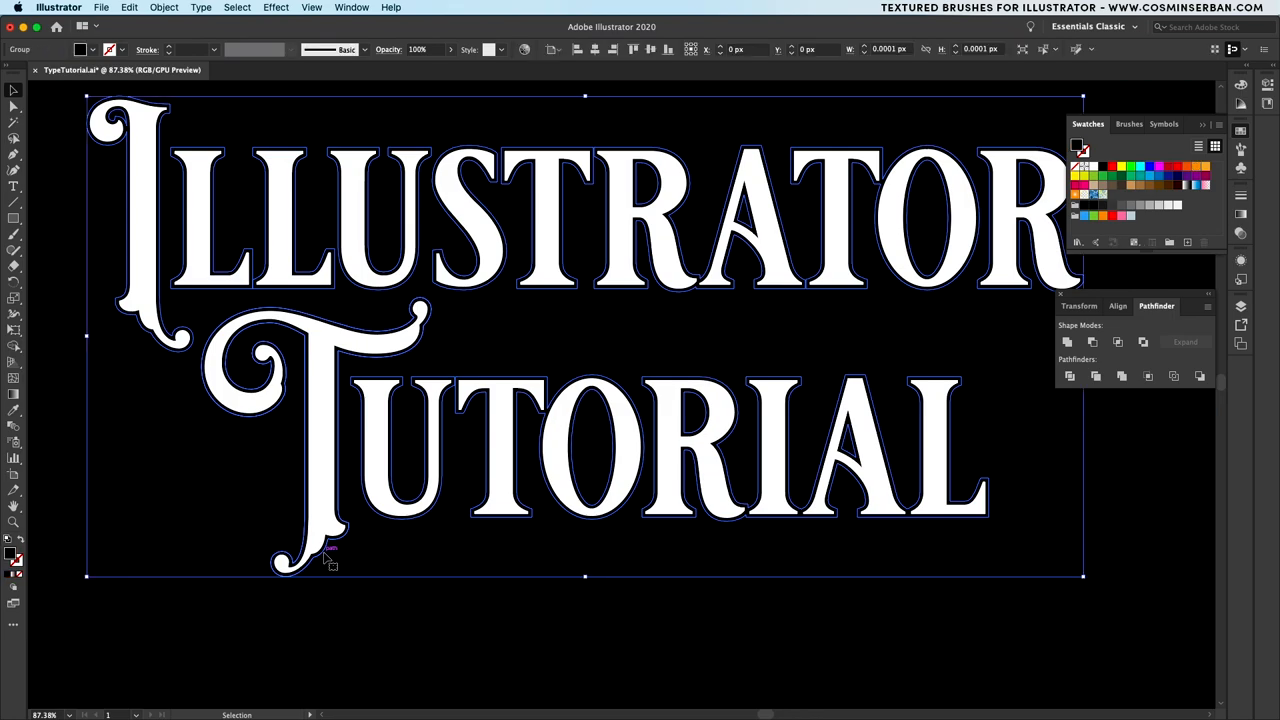
- Paste a copy in back and make a blend between the two shadow copies
click(128, 8)
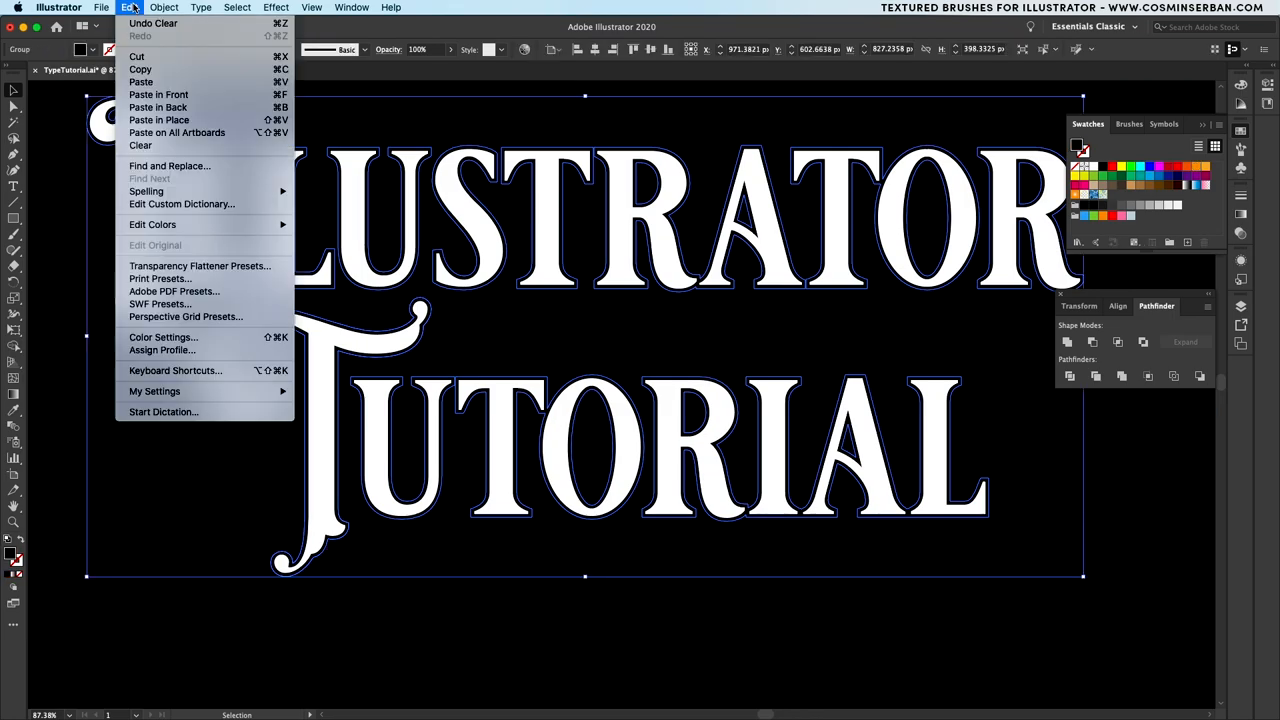
mouse_move(158, 94)
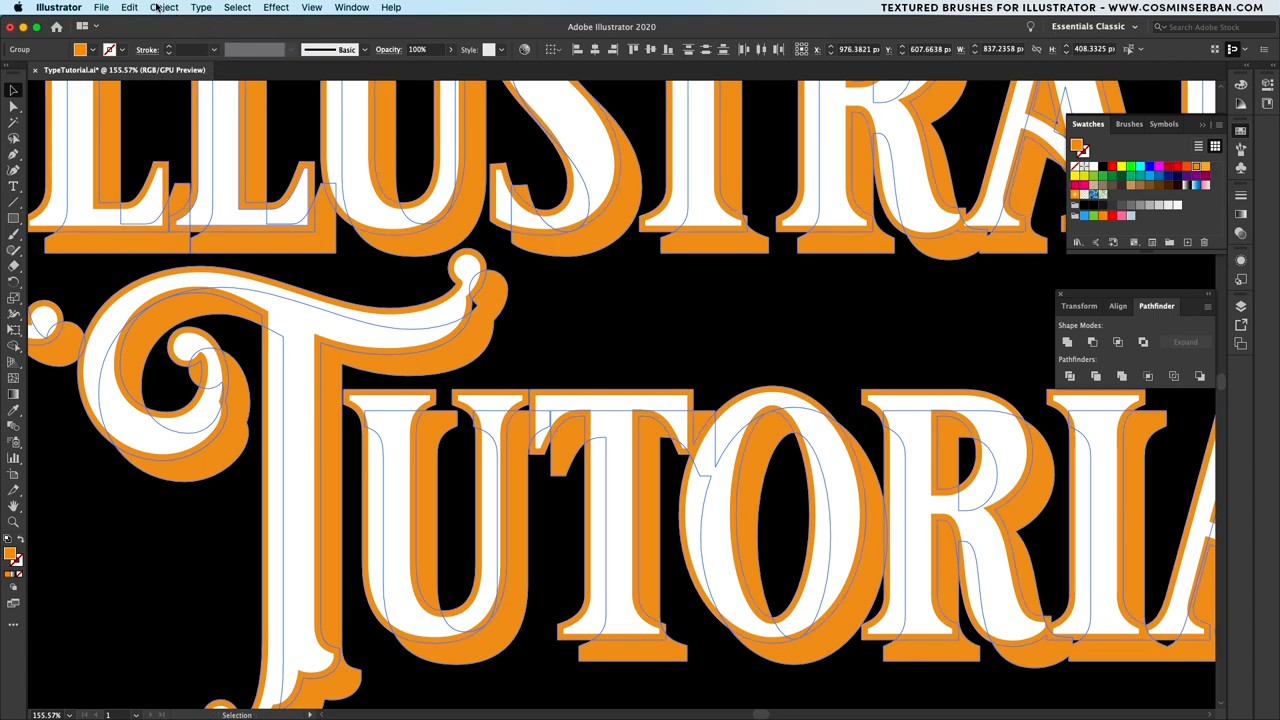
click(164, 8)
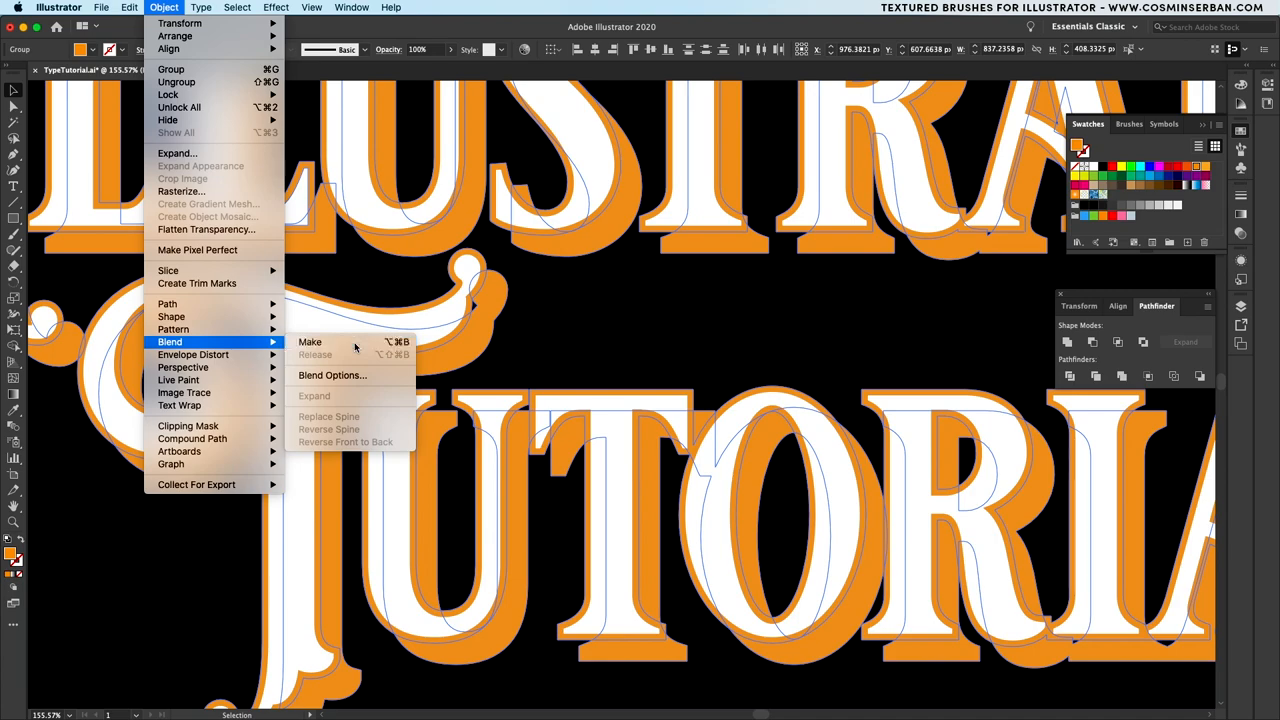
click(310, 342)
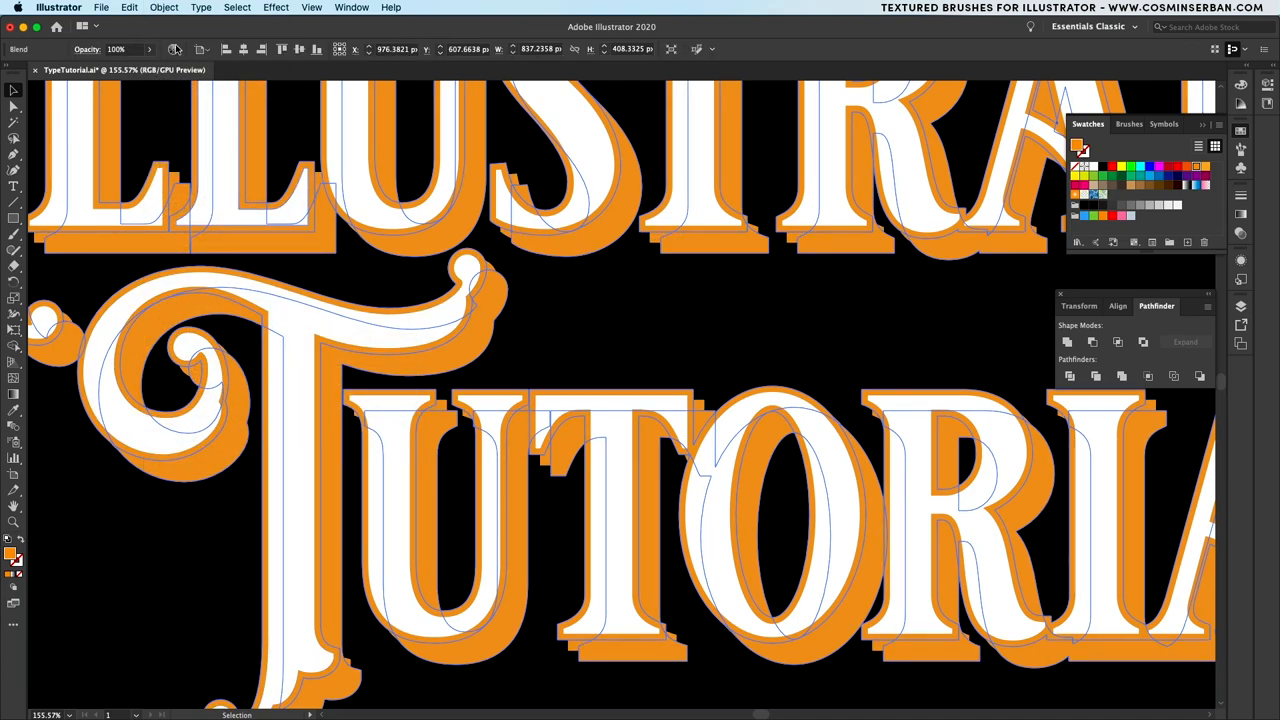
click(164, 8)
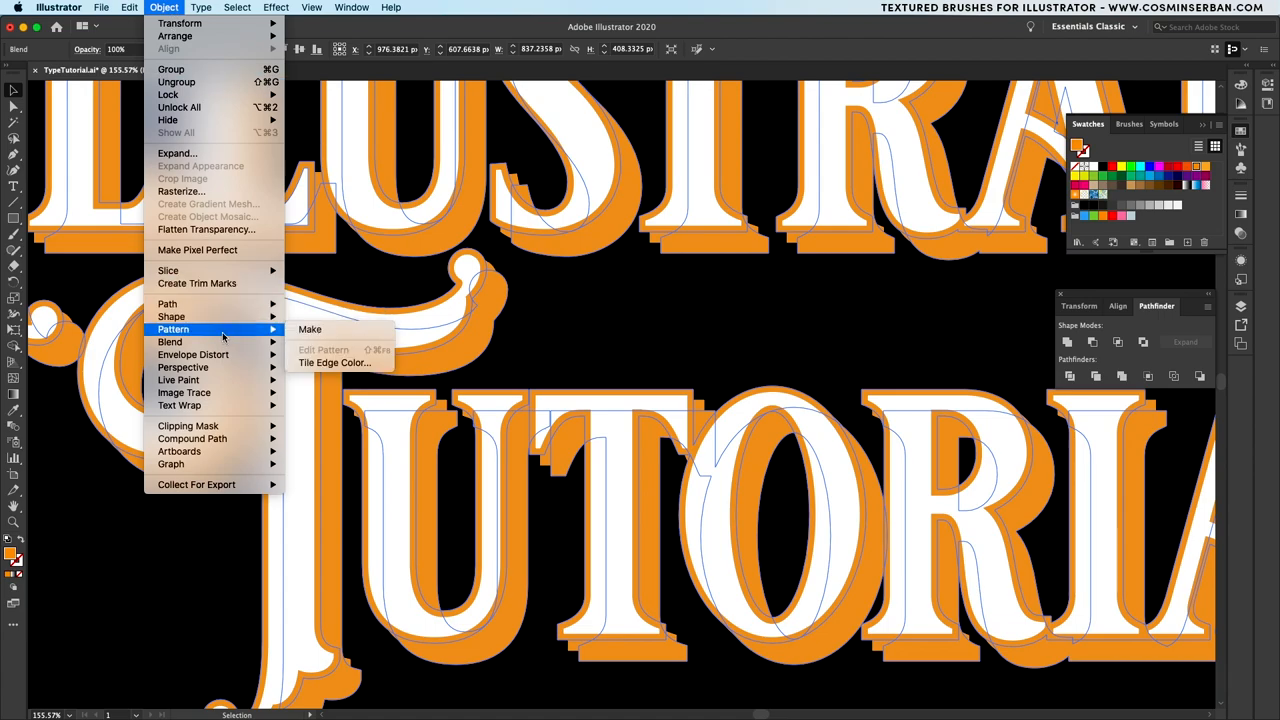
mouse_move(170, 342)
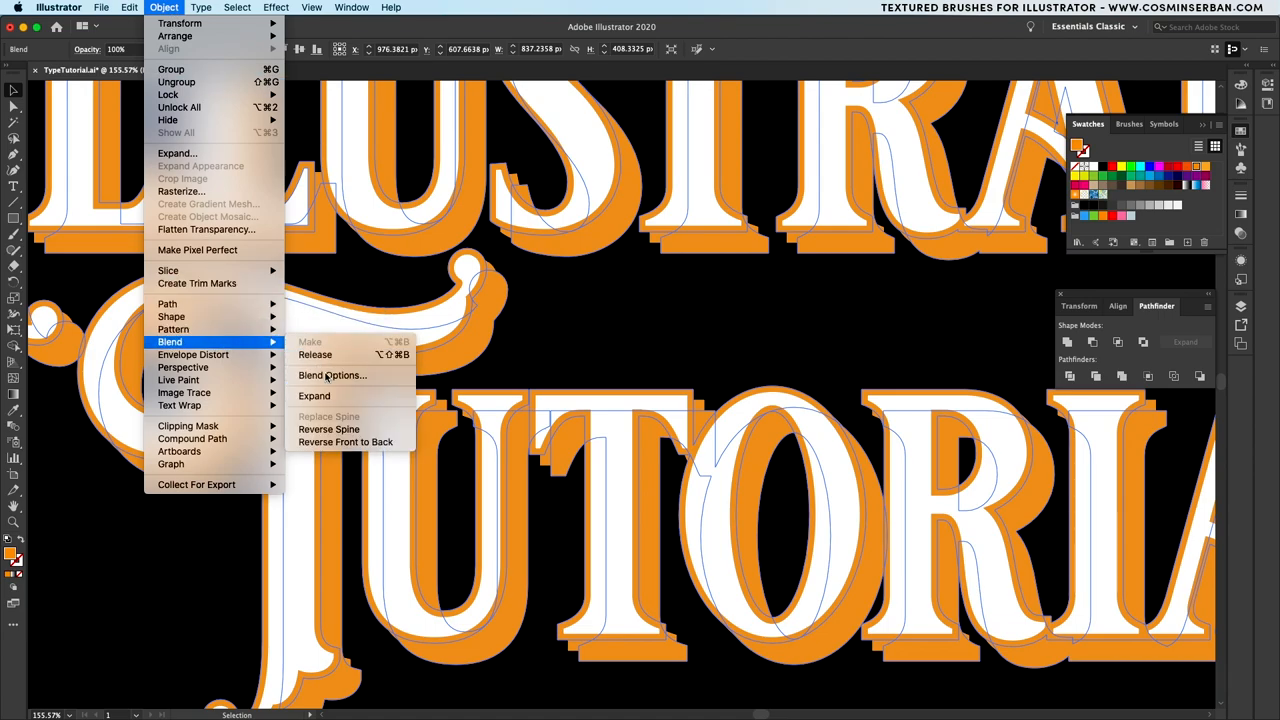
- Set the blend to Specified Steps and expand the stepped extrusion into shapes
click(332, 376)
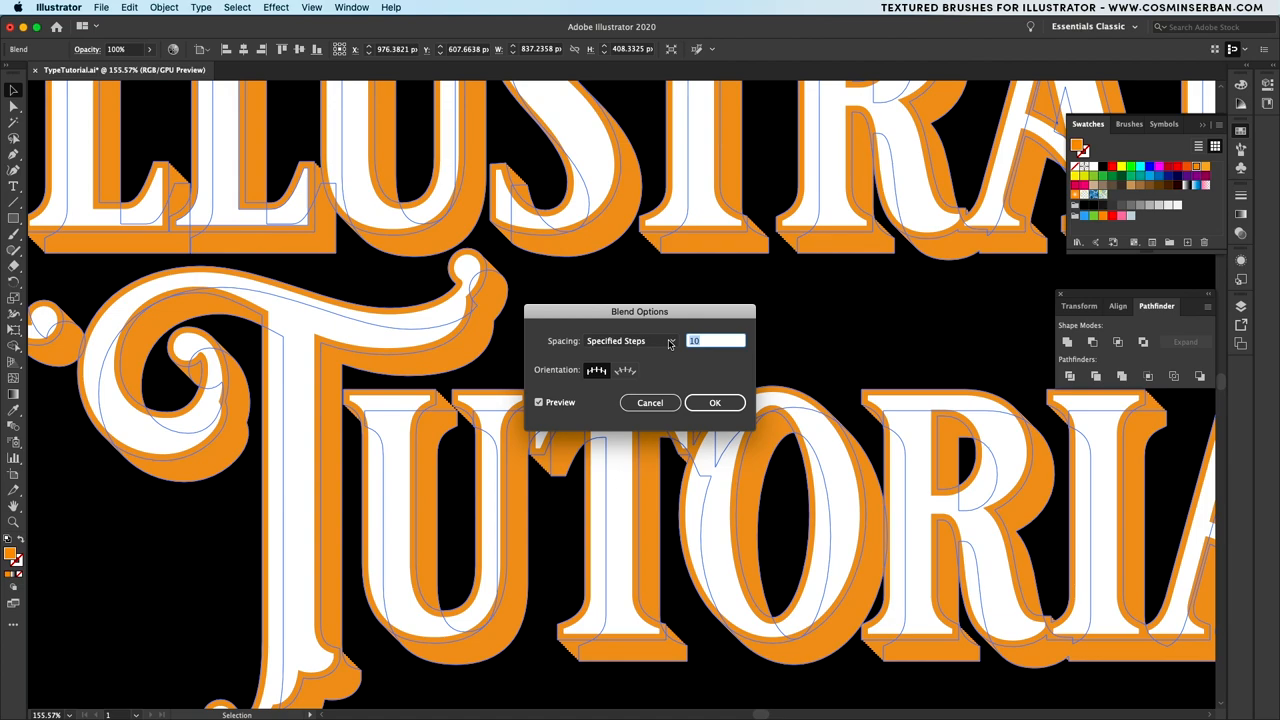
click(714, 402)
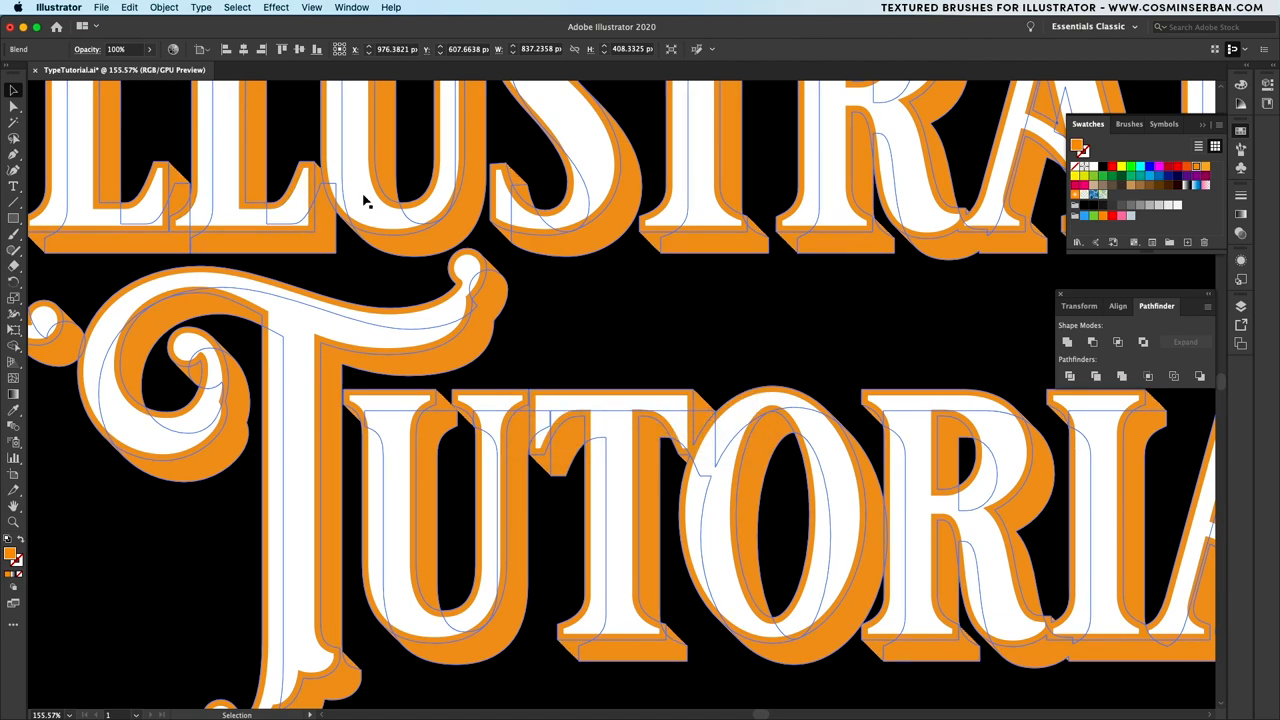
click(164, 8)
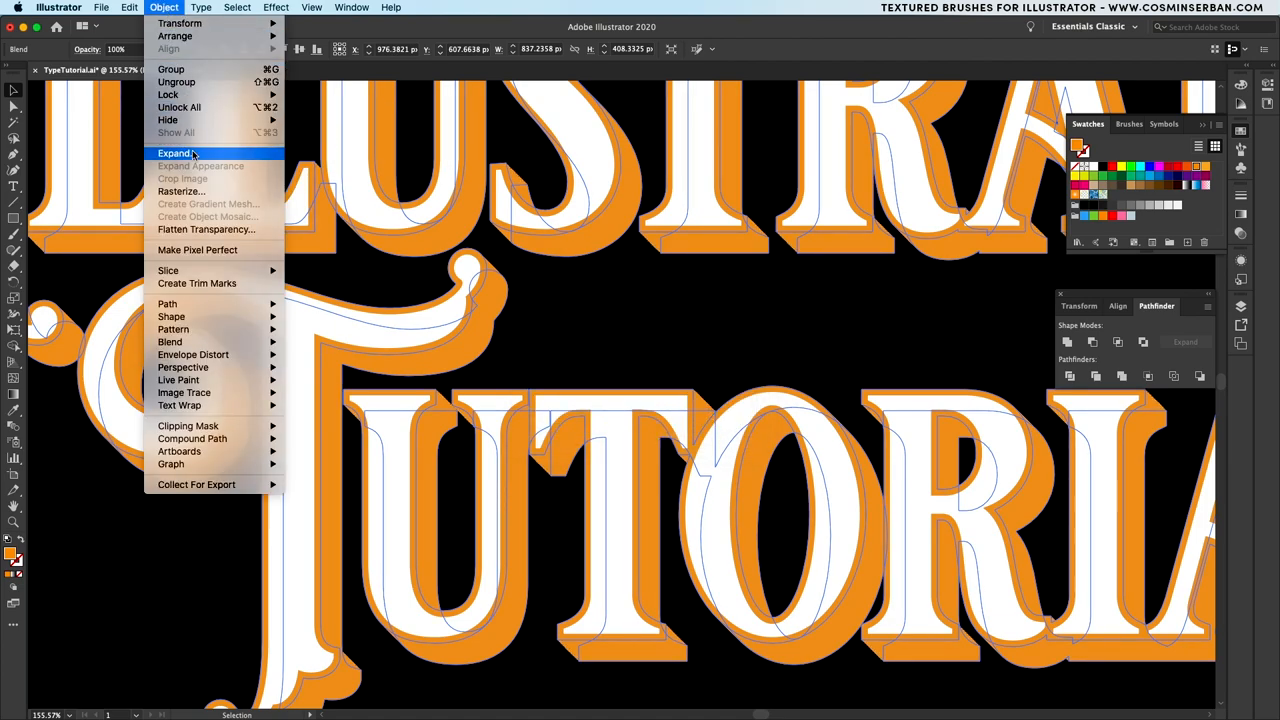
click(174, 152)
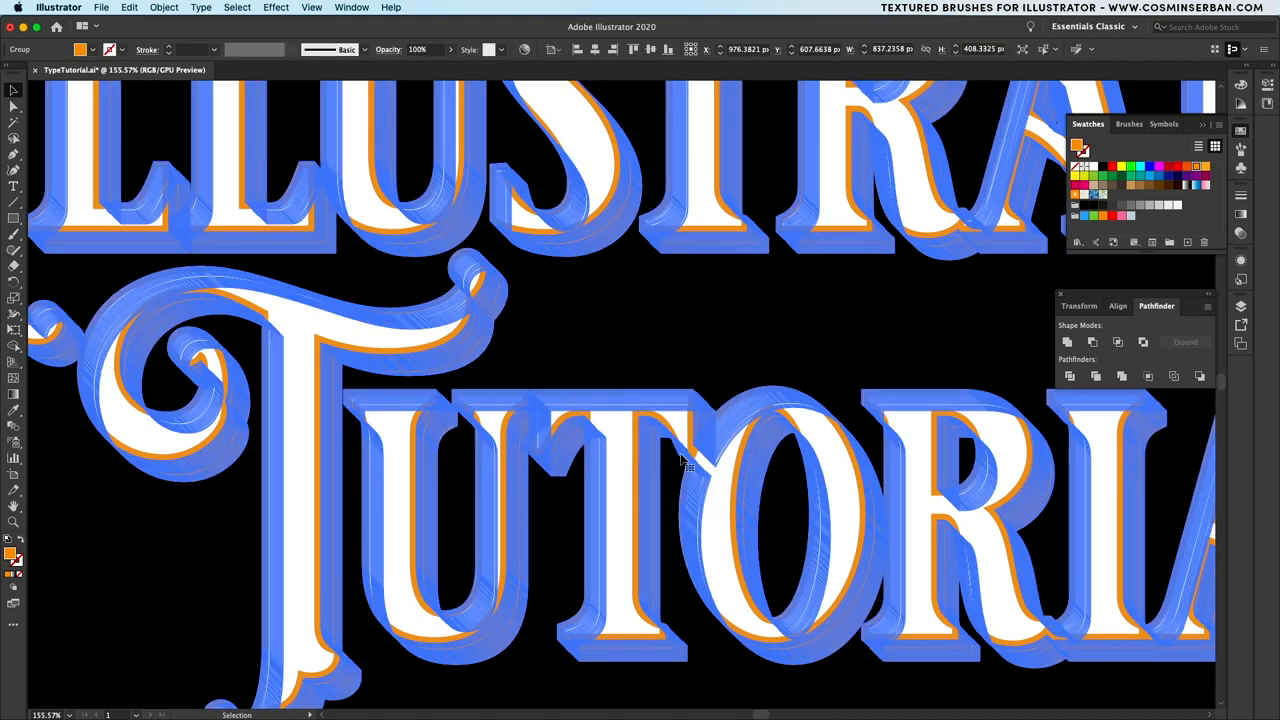
mouse_move(816, 388)
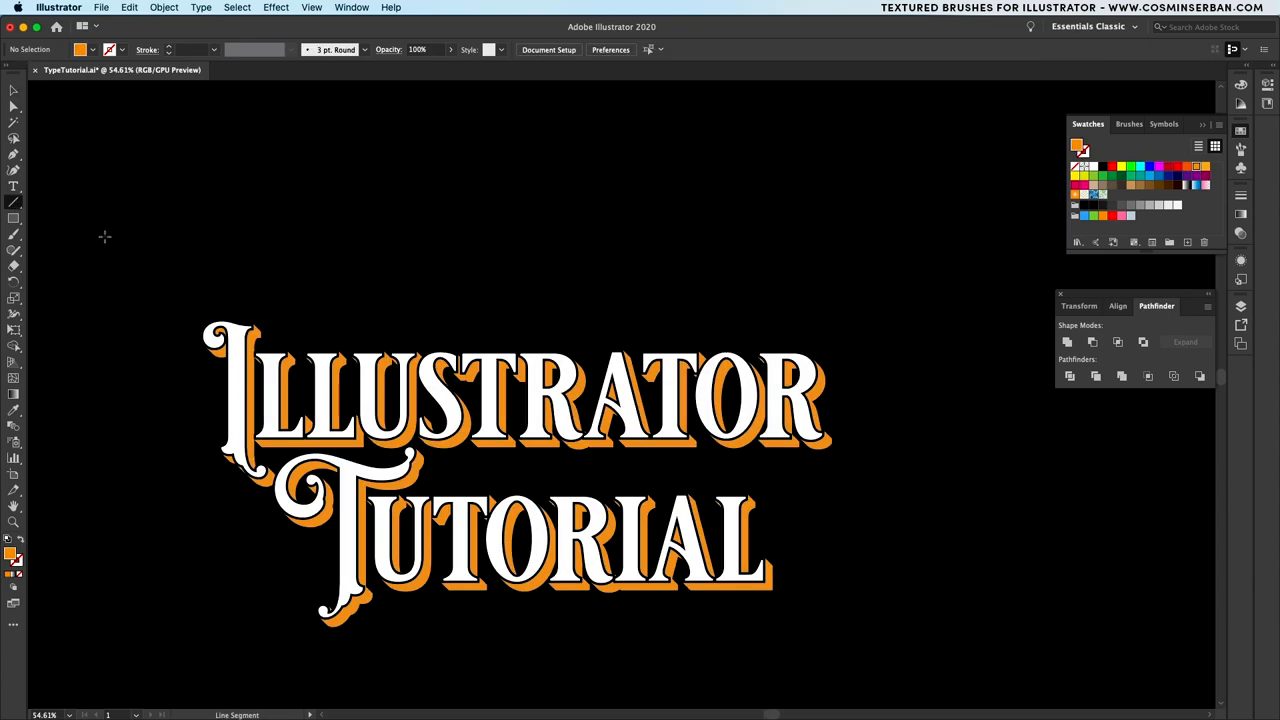
- Draw a line, duplicate it repeatedly into parallel hatching and shear the block over the lettering
drag(104, 256, 296, 688)
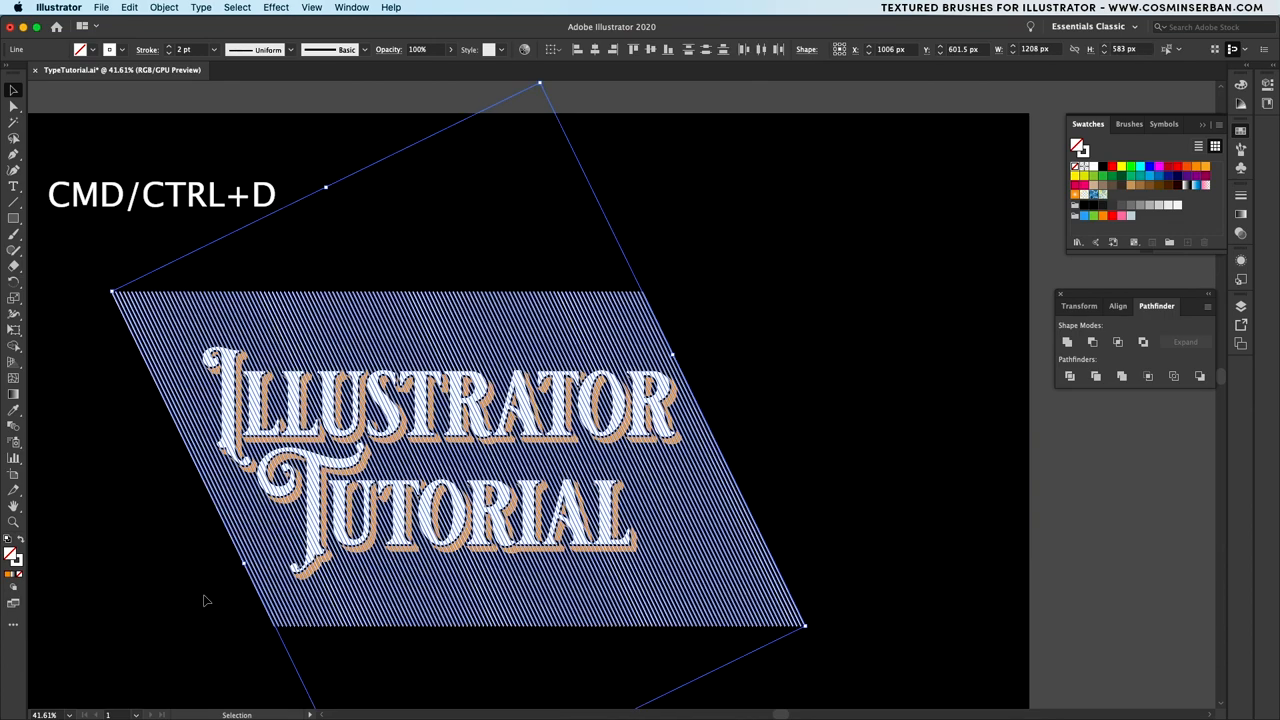
click(164, 8)
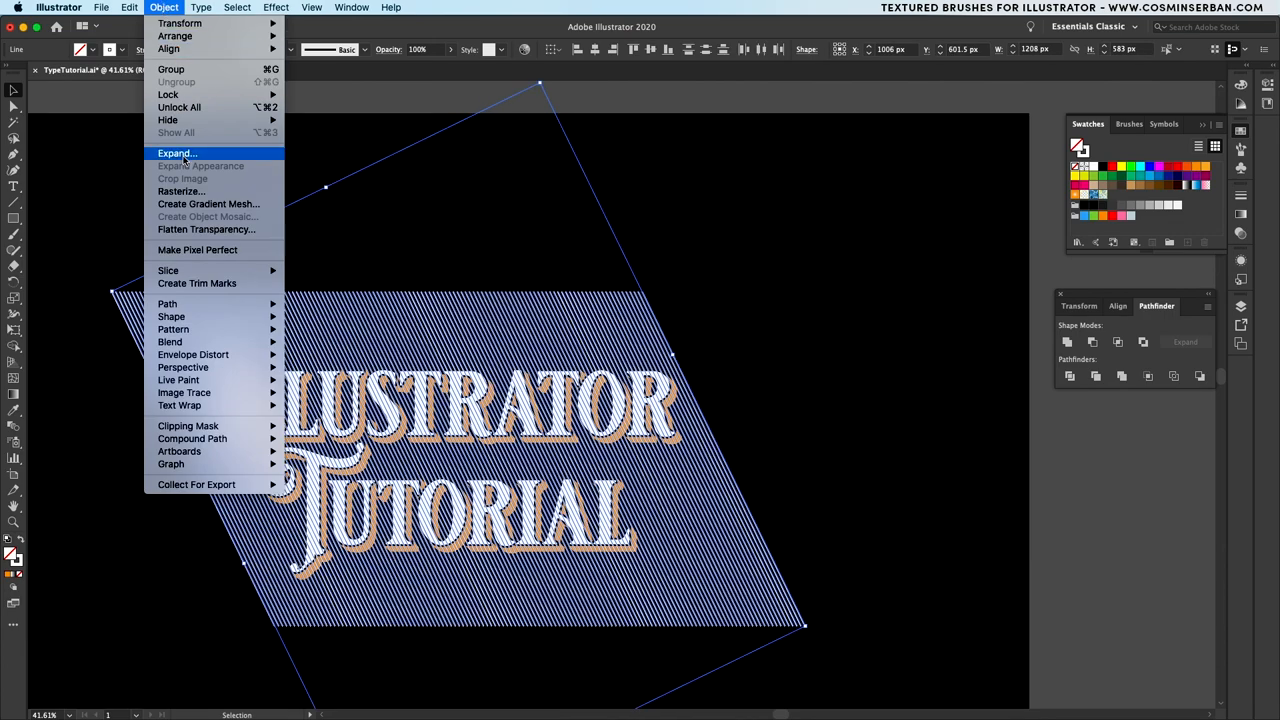
- Expand the hatch lines, make them one compound path and clip it to the shadow
click(176, 152)
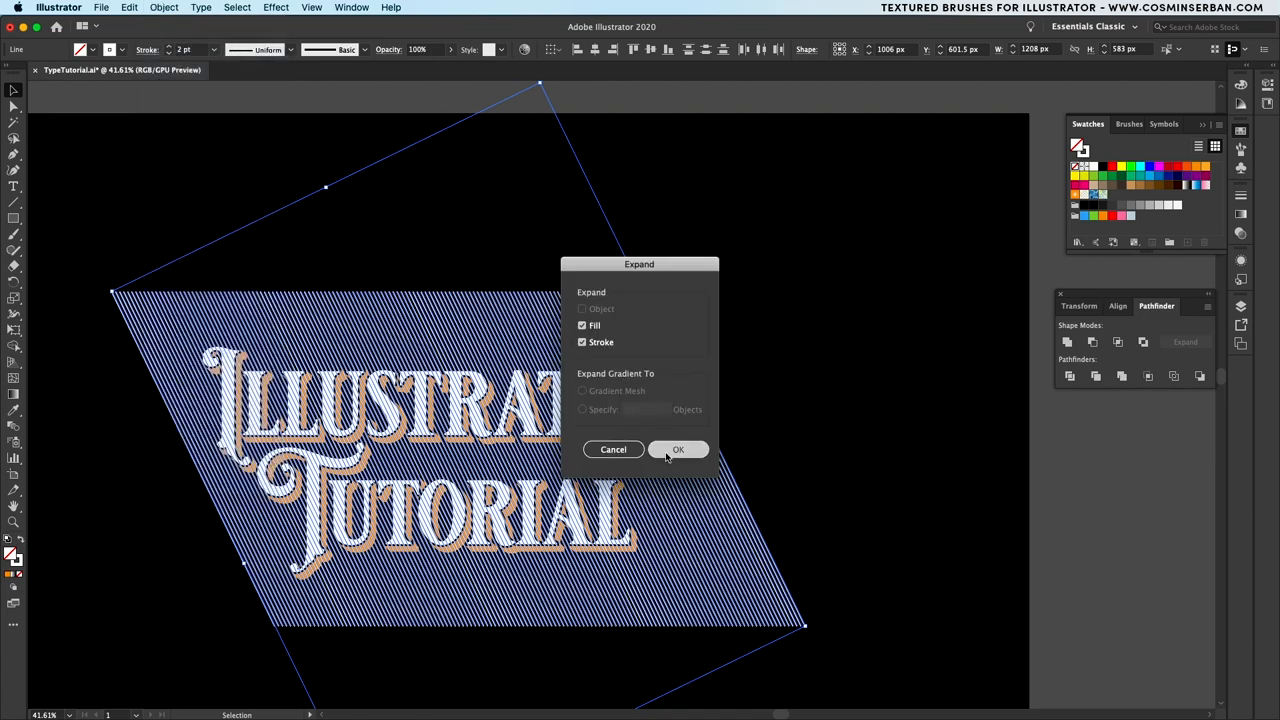
click(678, 448)
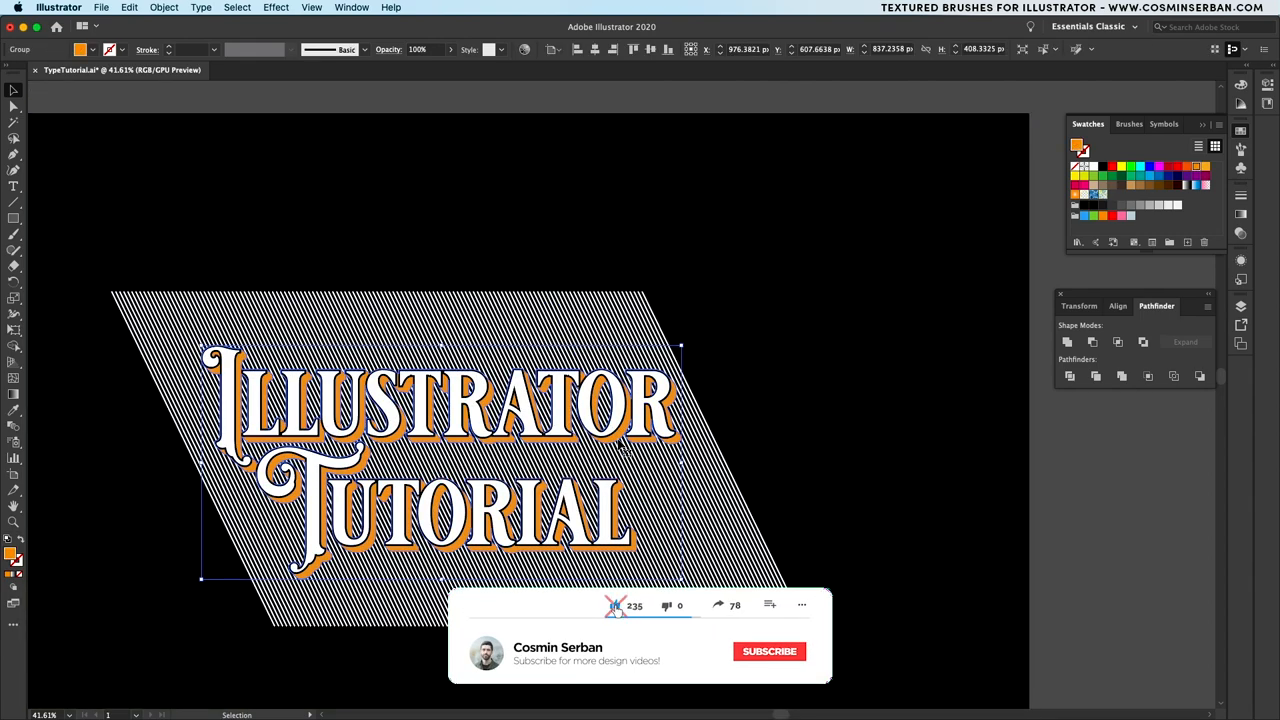
click(164, 8)
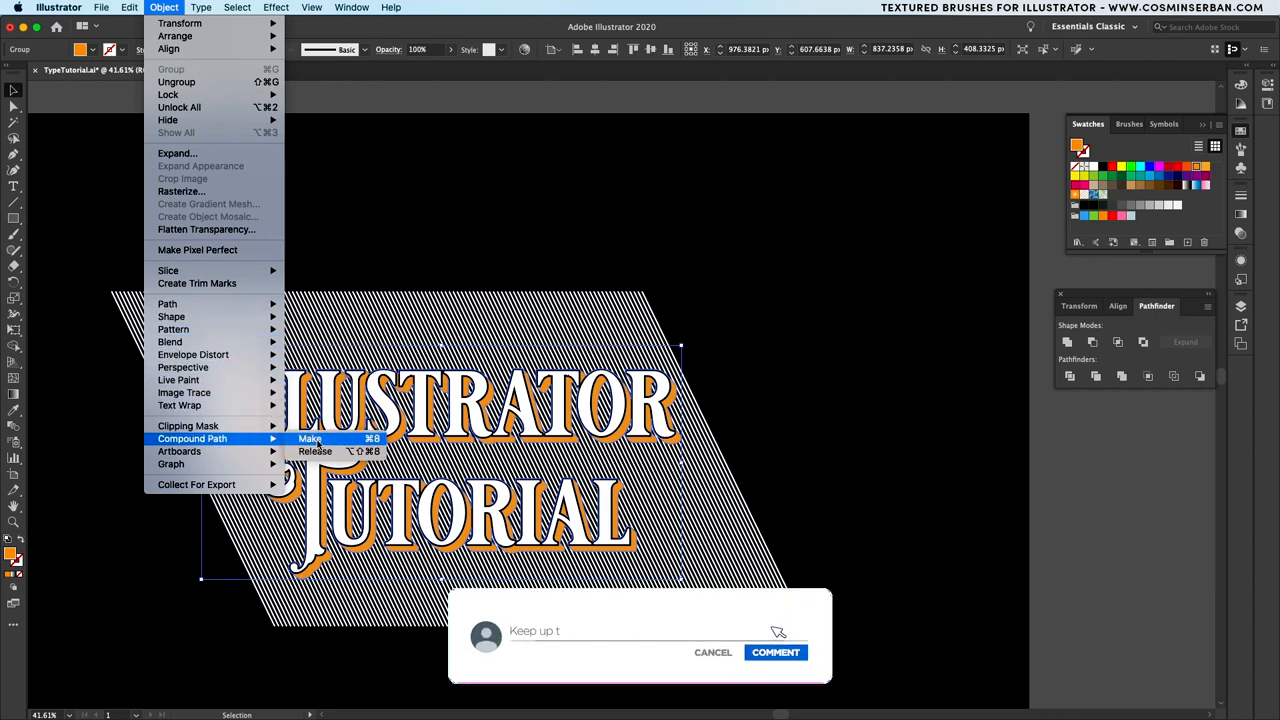
click(310, 438)
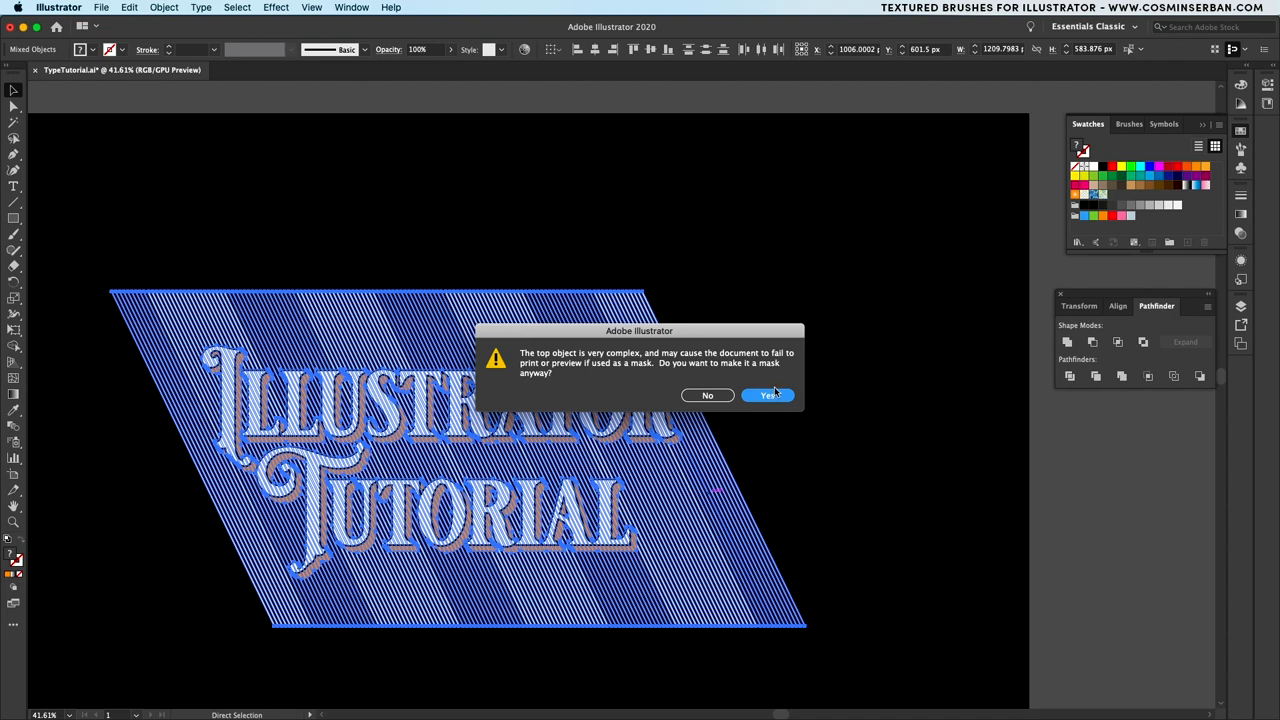
click(768, 394)
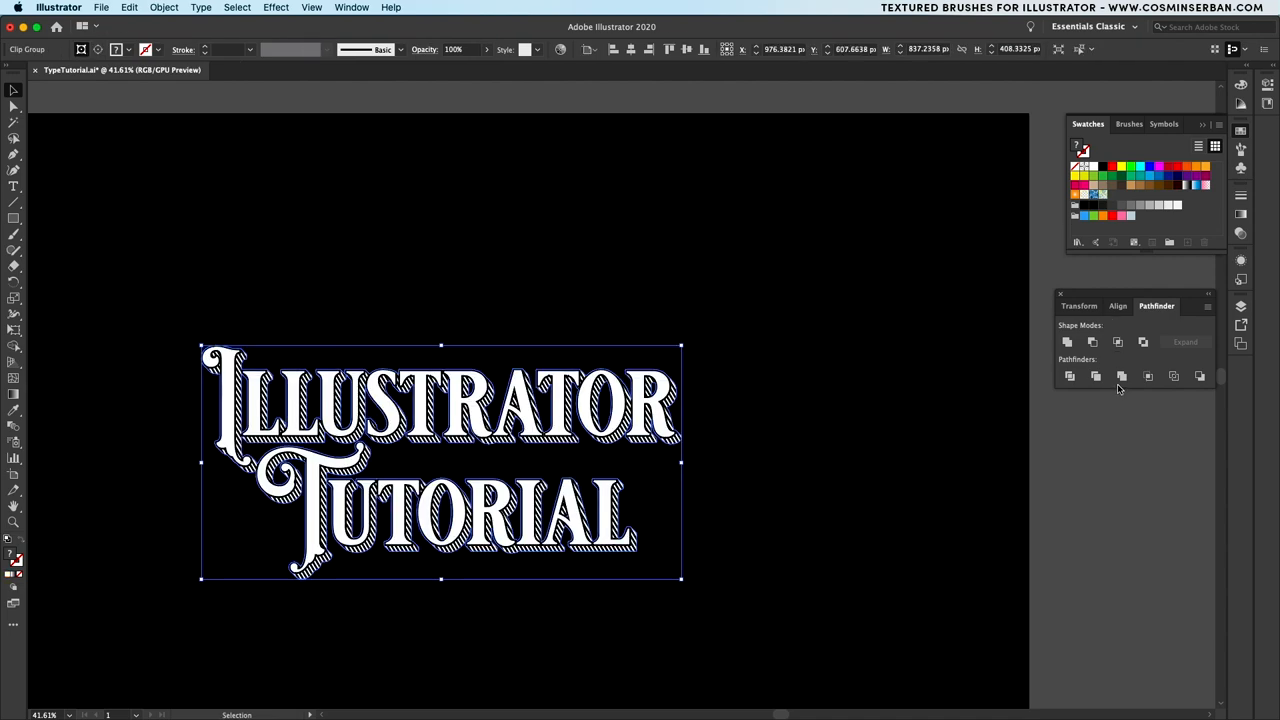
- Apply an orange gradient fill to the clipped hatch shadow via the Gradient panel
click(1186, 182)
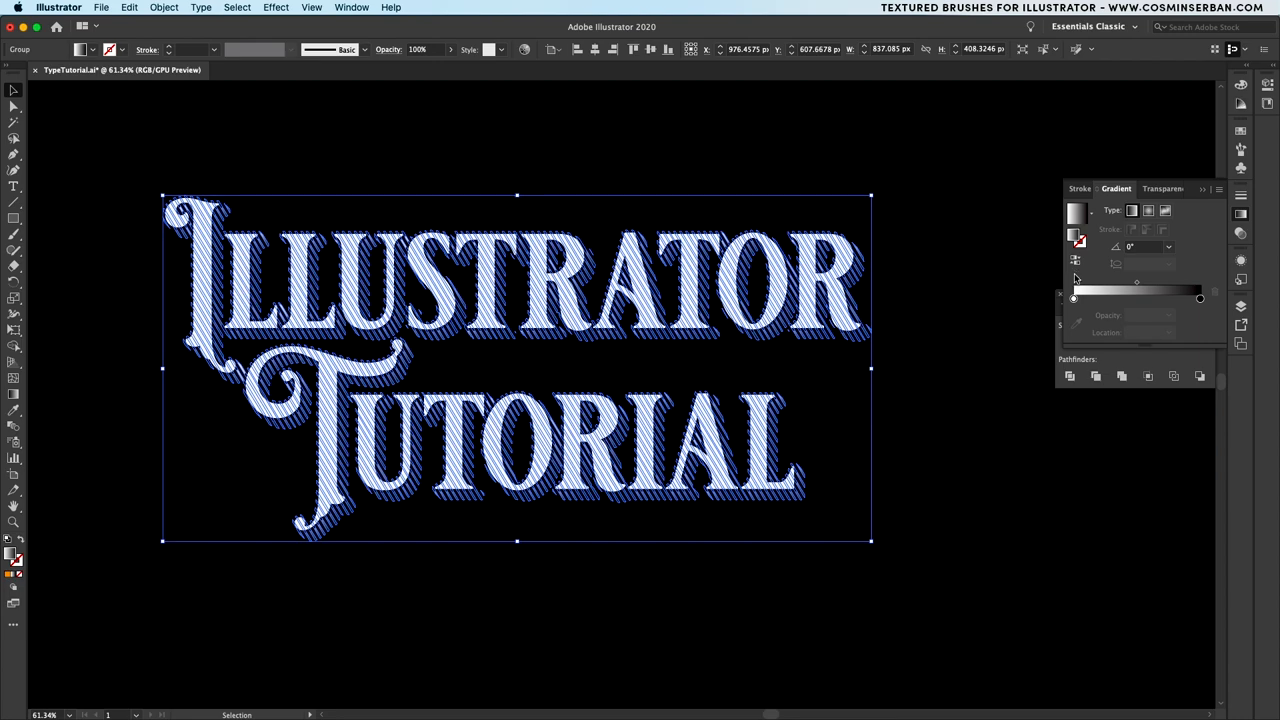
click(1072, 298)
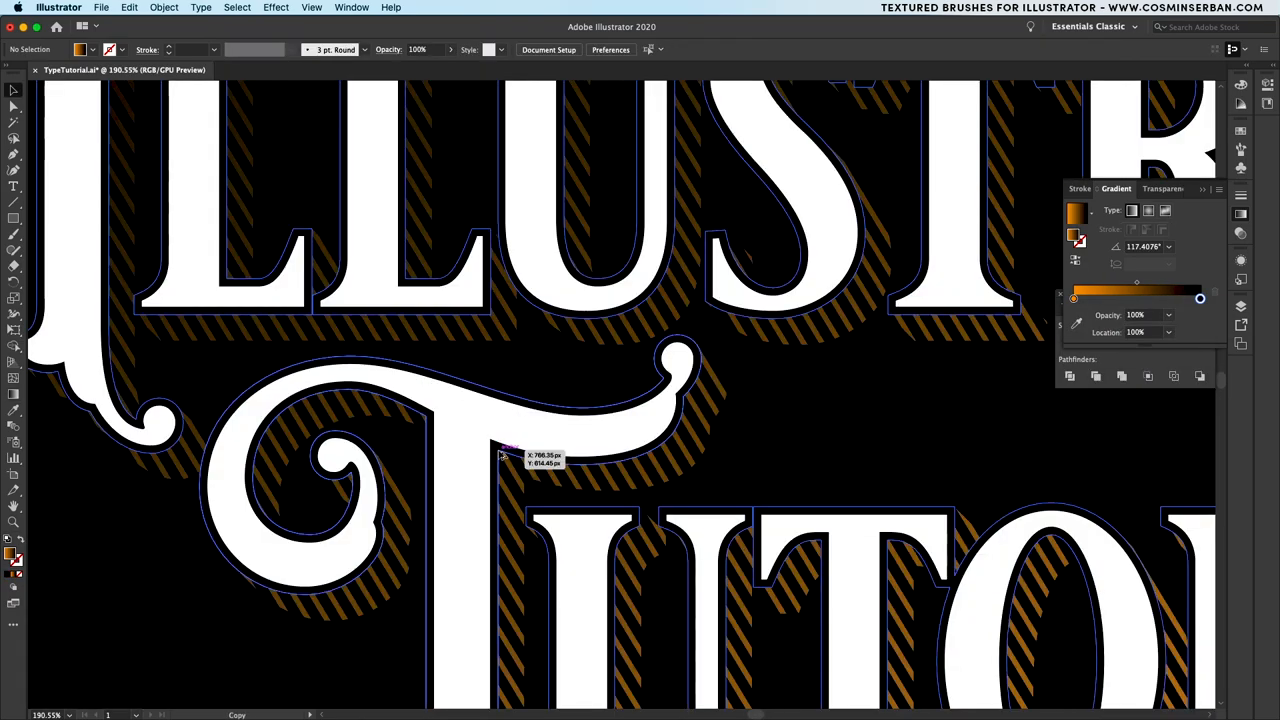
click(510, 460)
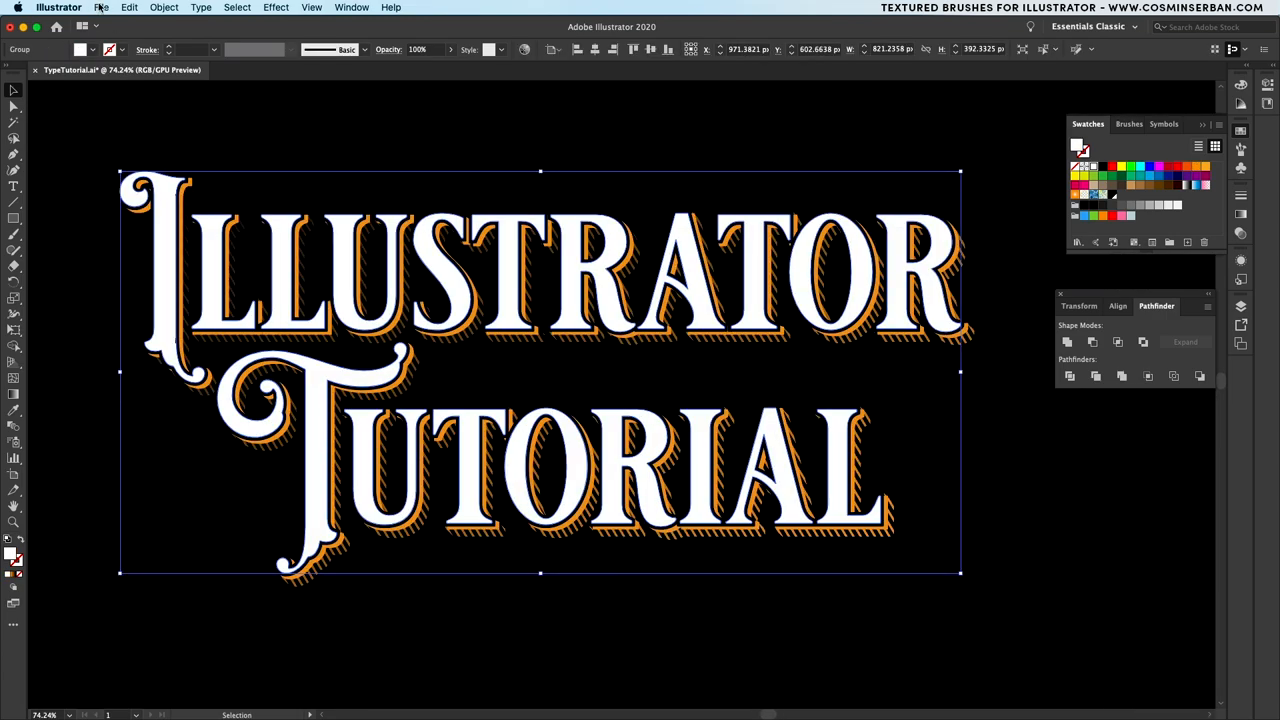
- Add a 15 pt stroke to the lettering, expand it and fill the Magic Wand-selected inner areas orange
click(128, 8)
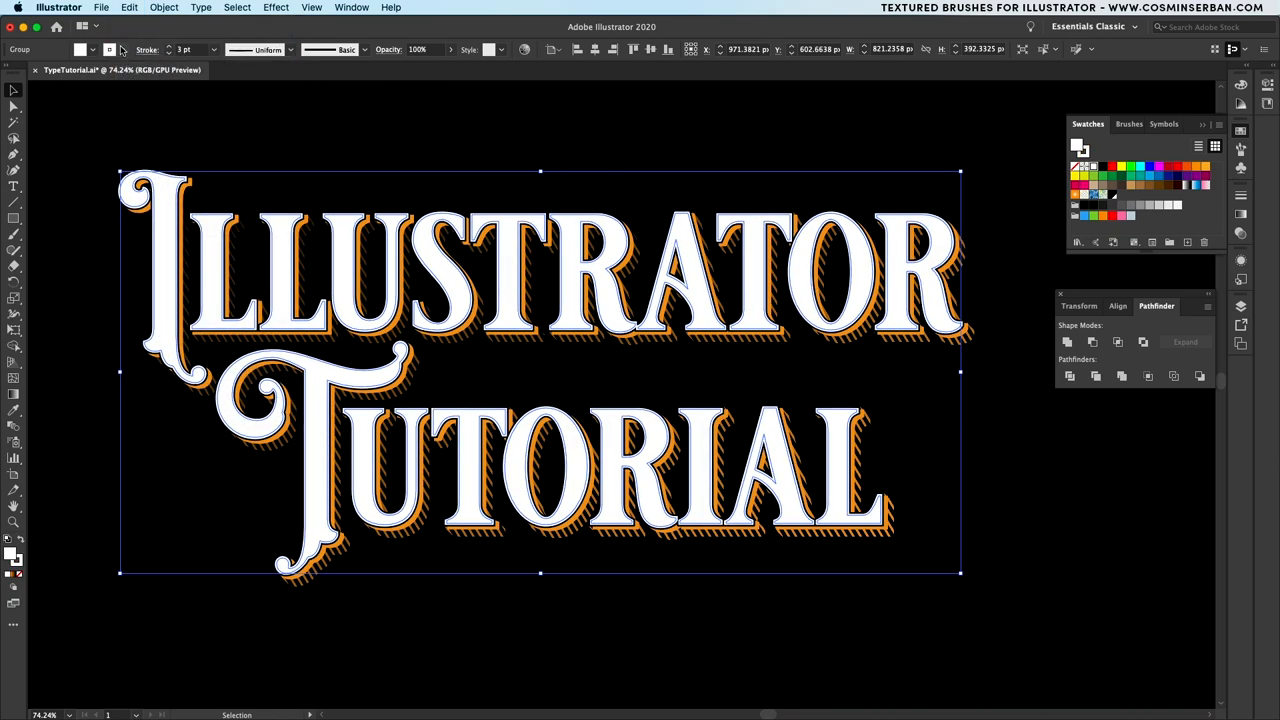
click(108, 48)
text(10)
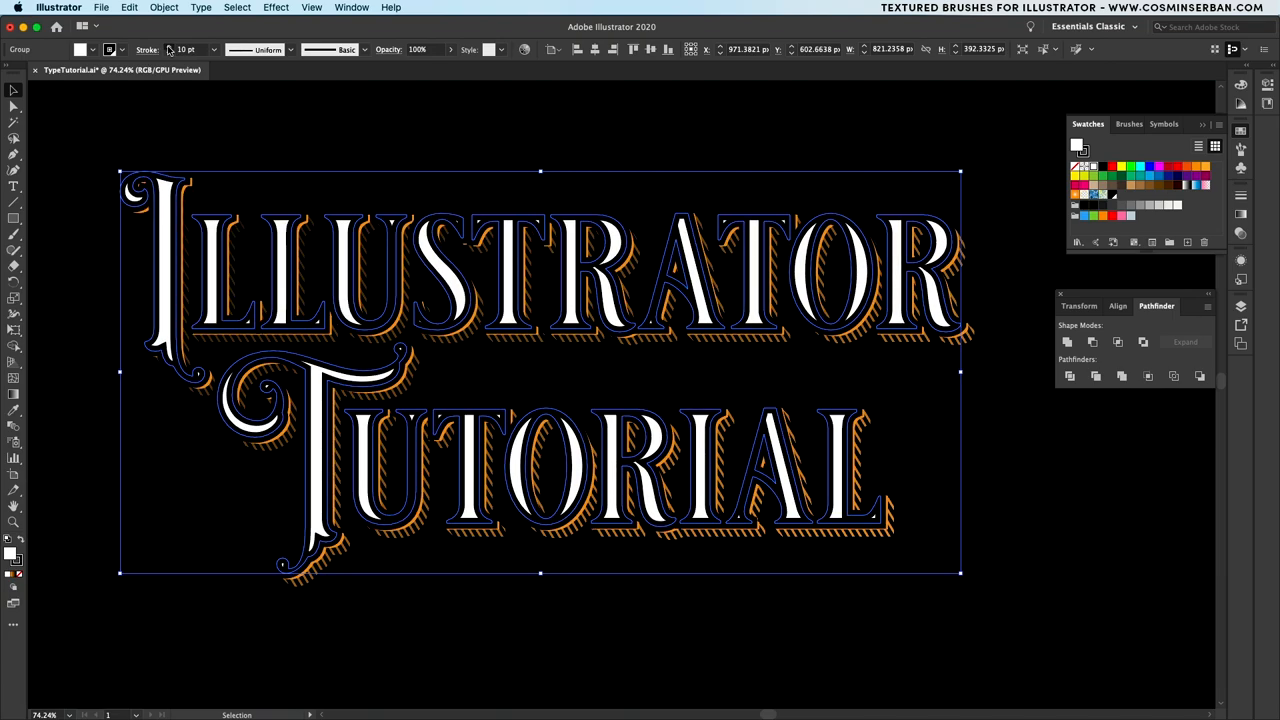
text(15 pt)
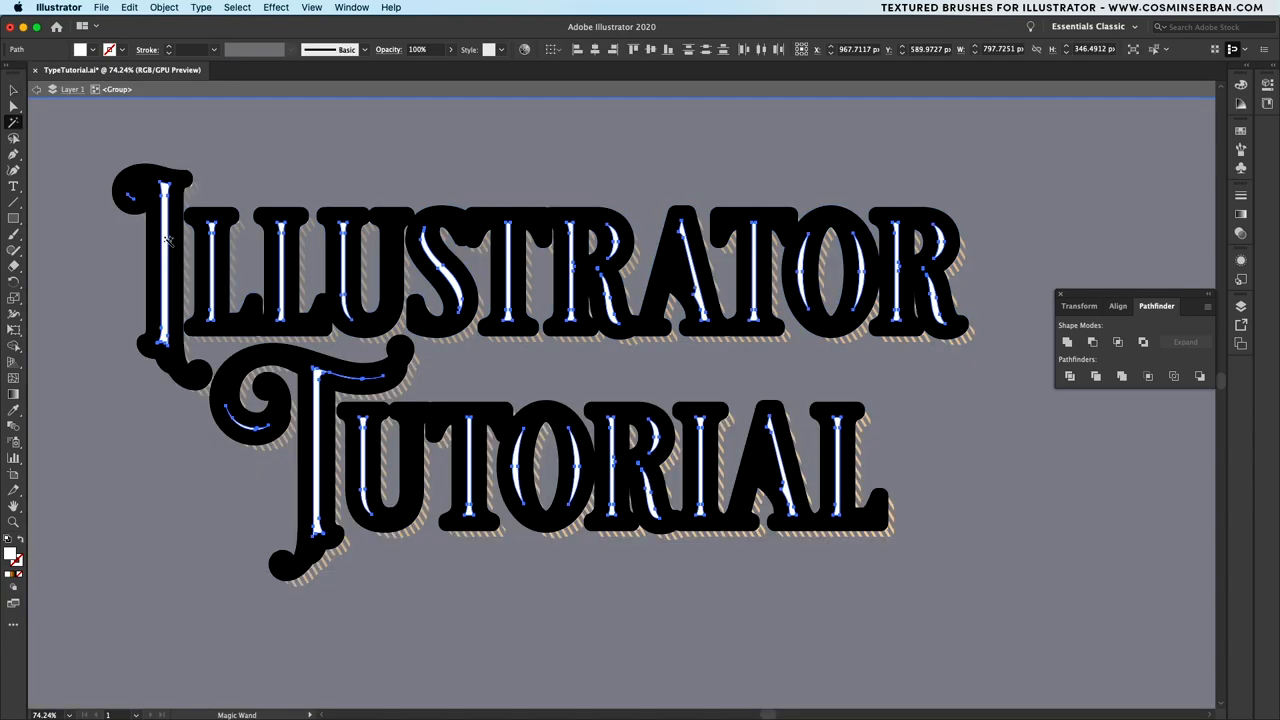
click(168, 240)
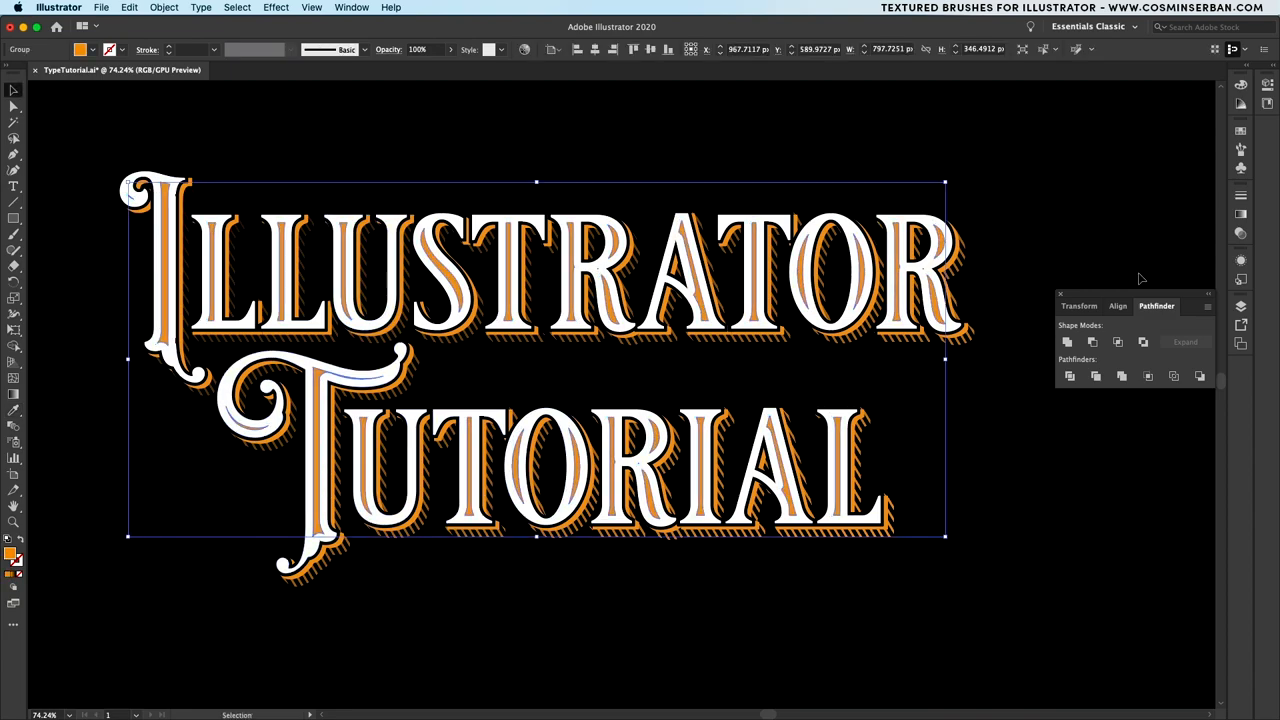
- Check Gradient and Transparency panels, select all artwork and shear it upward
click(1240, 214)
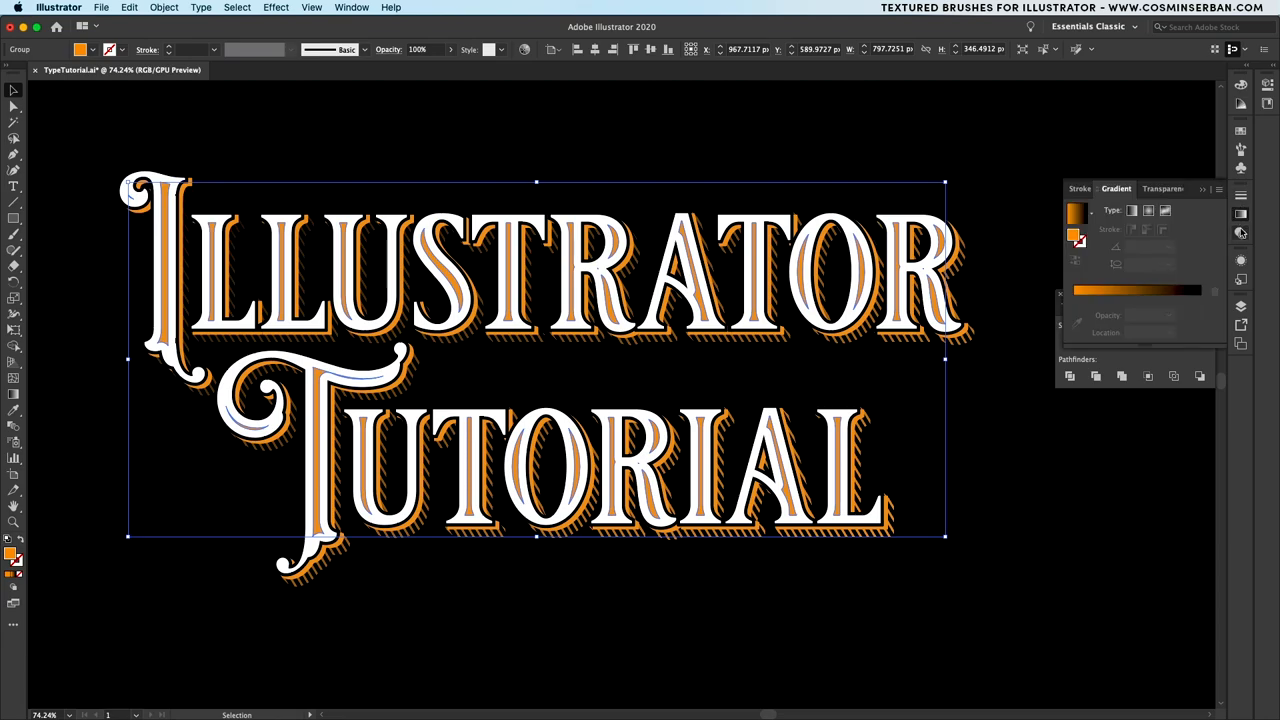
click(1156, 188)
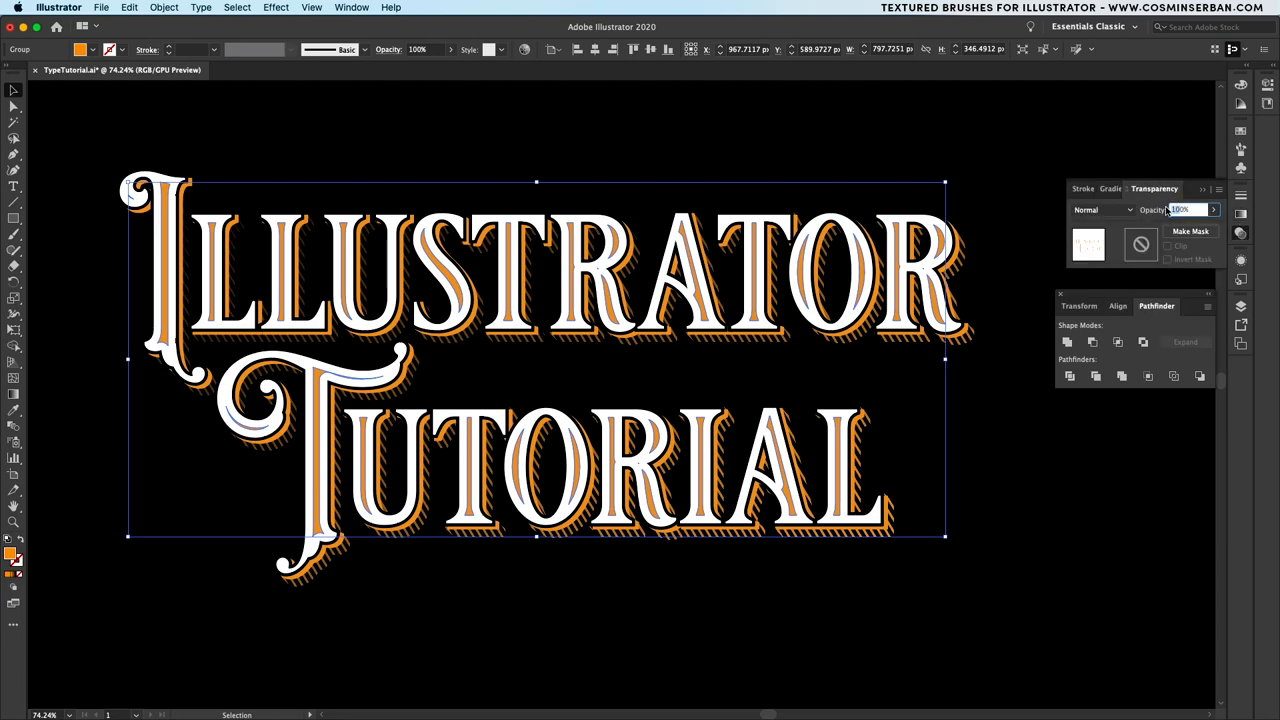
click(964, 482)
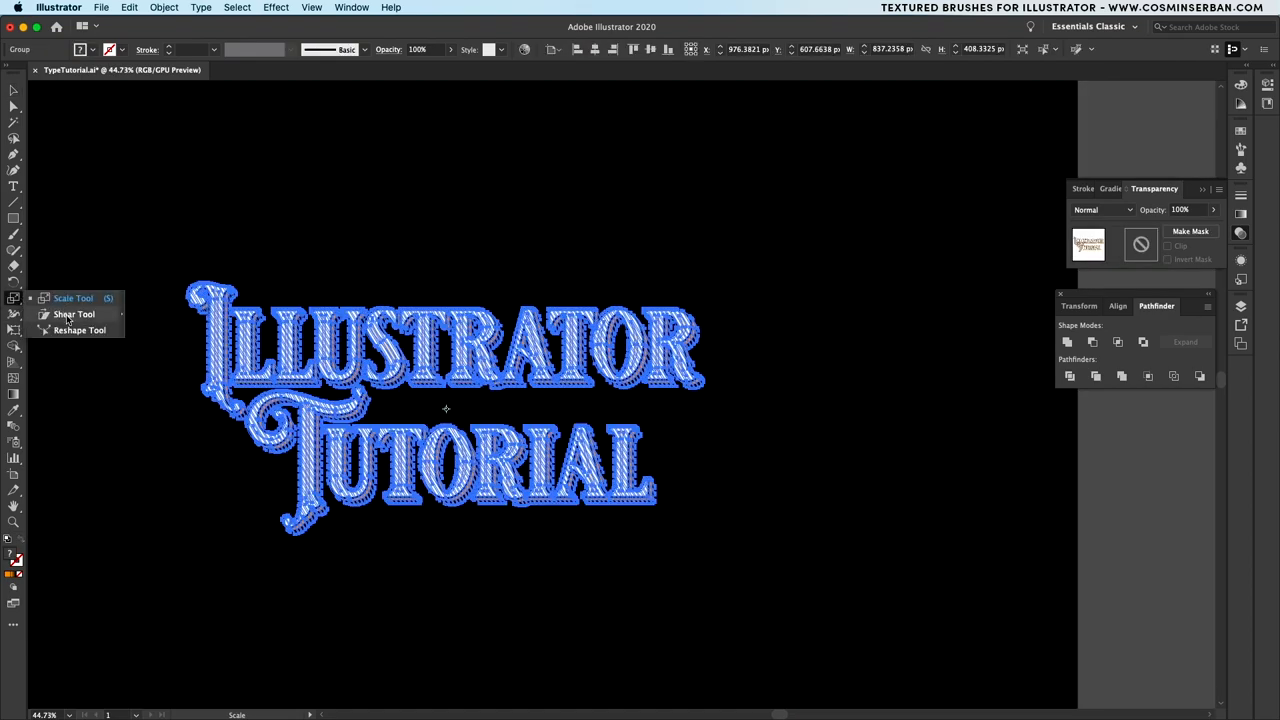
click(72, 314)
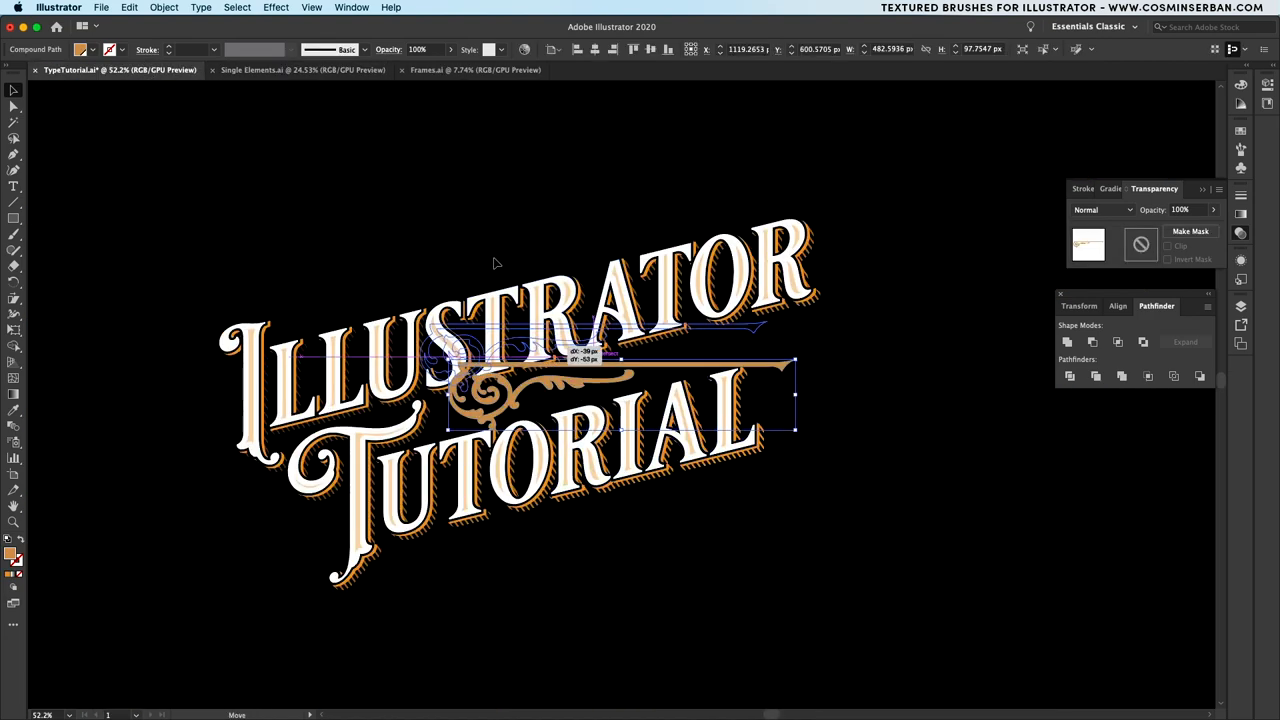
- Scale the orange ornament to frame the lettering and copy another from the Single Elements document
drag(580, 380, 590, 540)
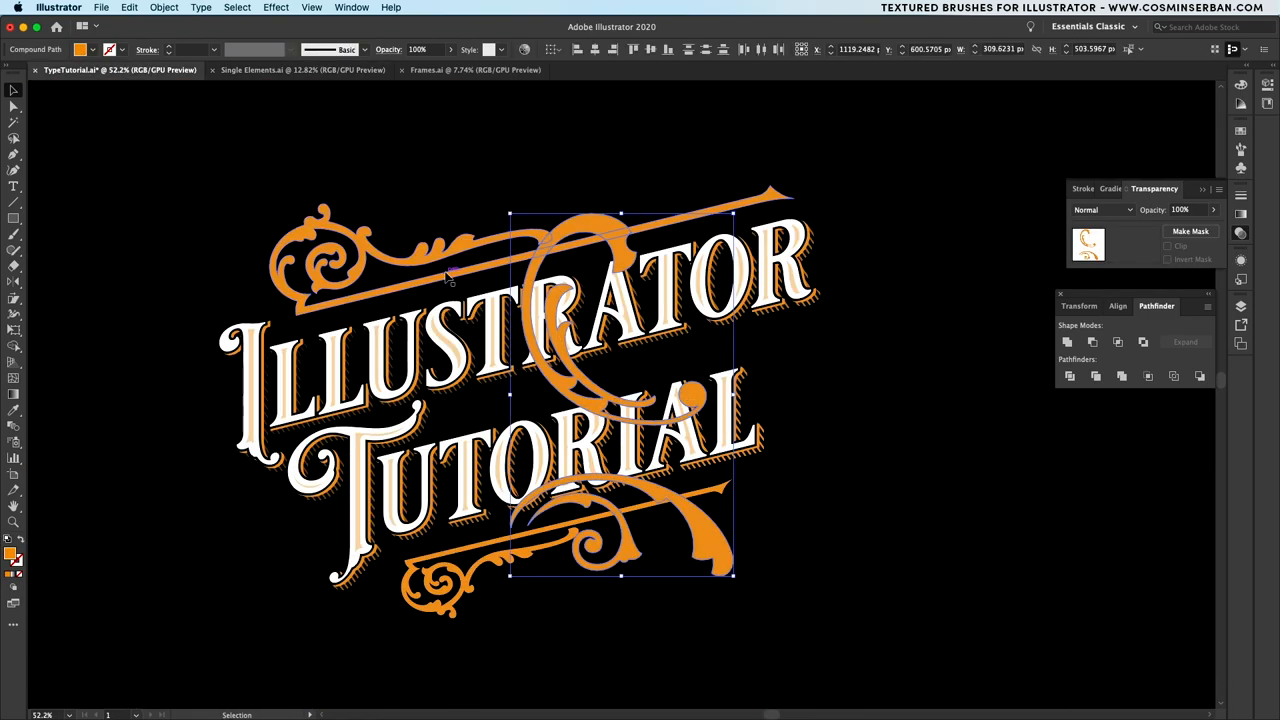
click(300, 70)
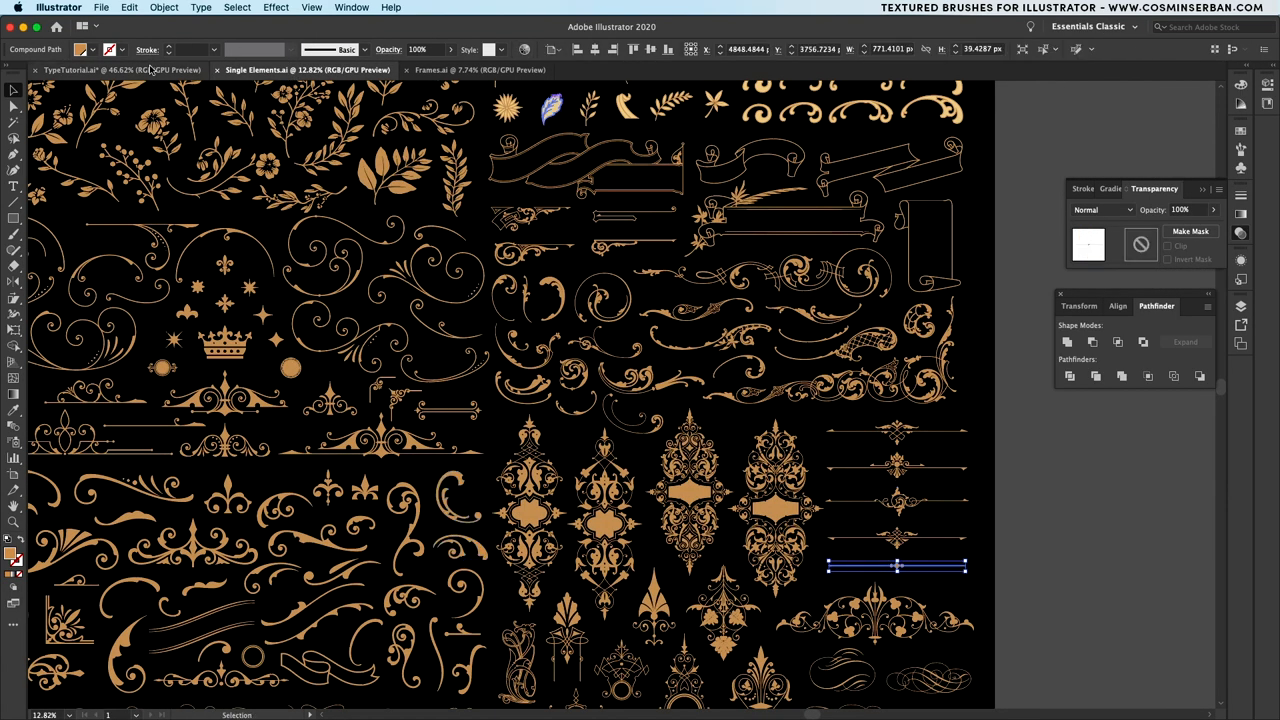
click(112, 68)
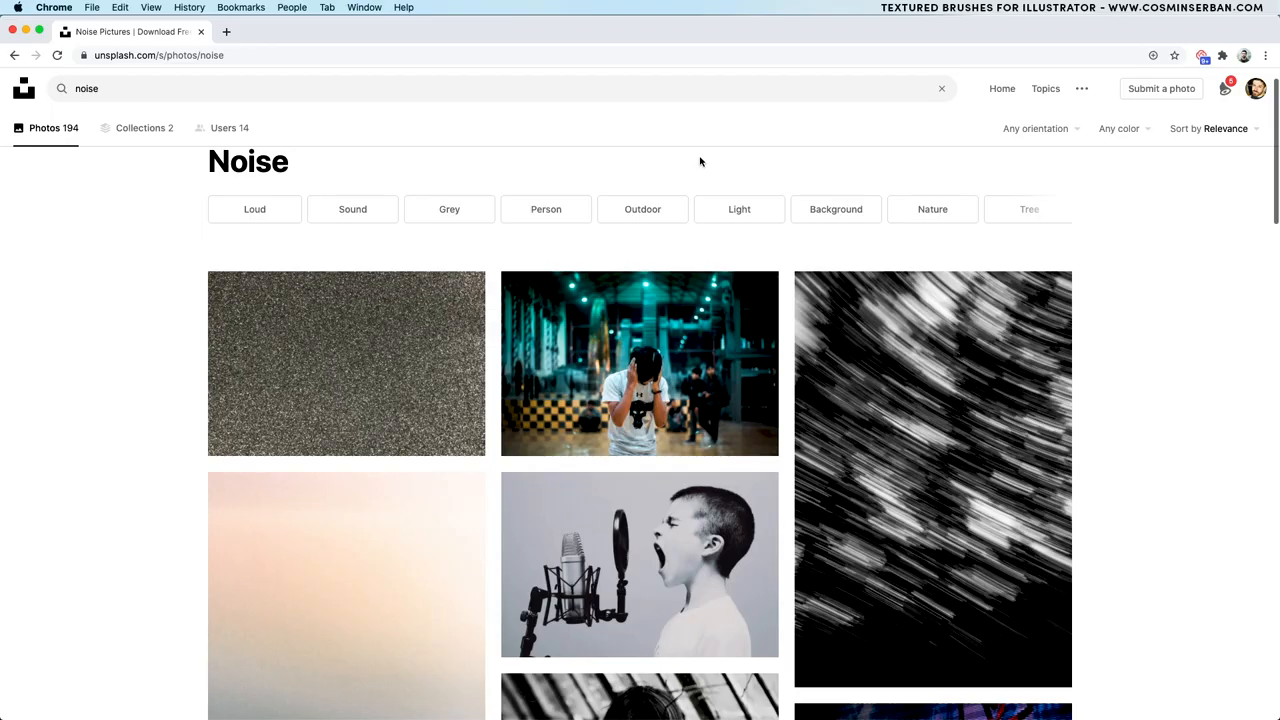
- Open the dark grainy glitter photo from the noise results and save the image
click(346, 362)
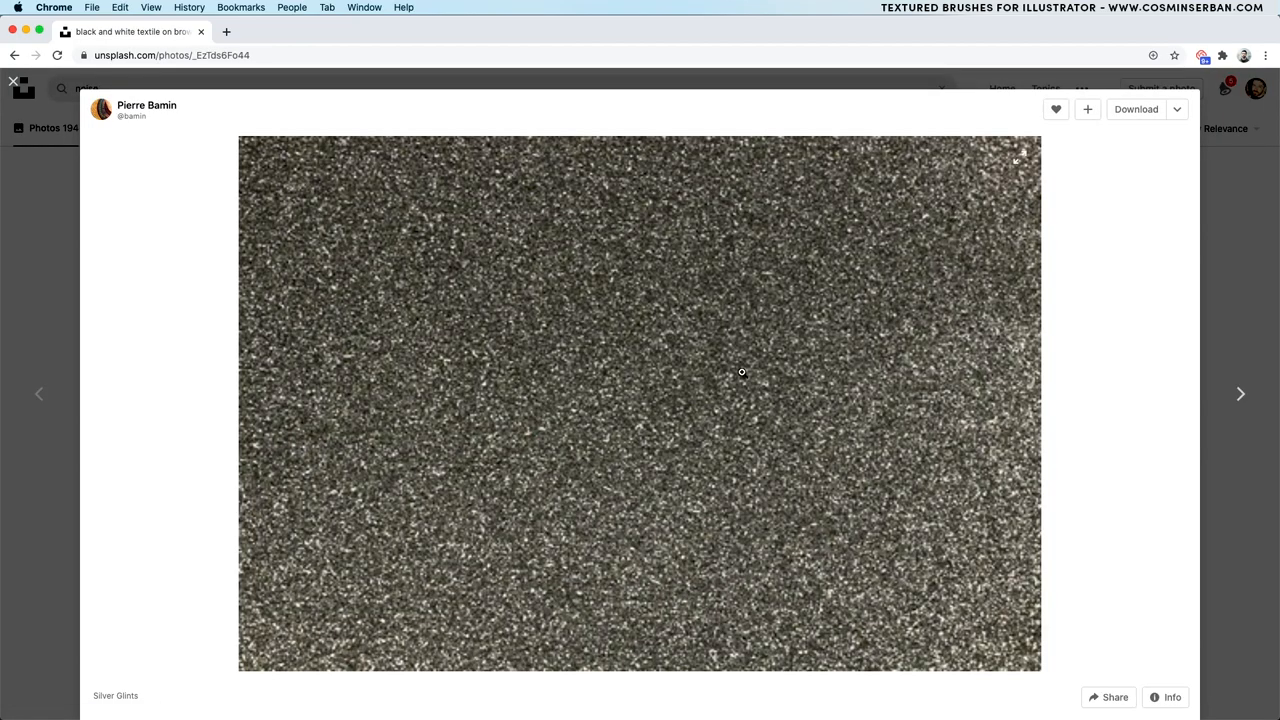
right_click(740, 372)
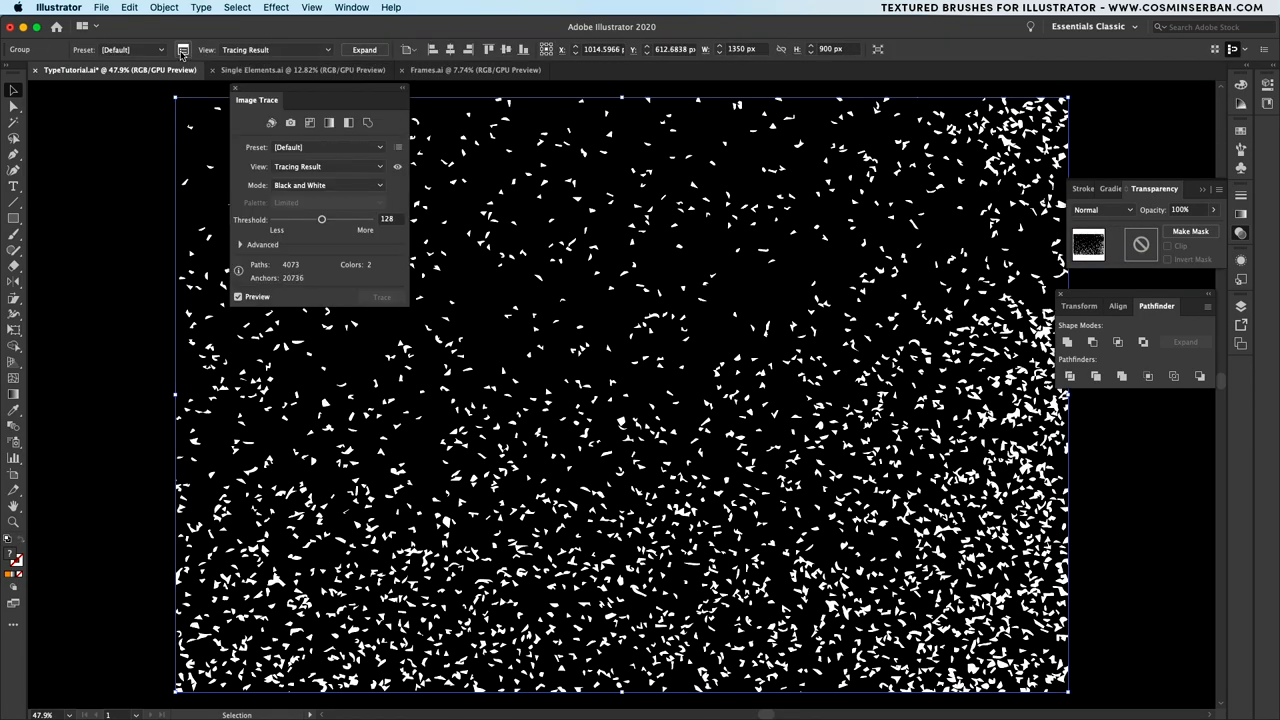
- Thin the traced noise to sparse specks, expand it via Object > Expand, and scale it over the artwork
drag(322, 218, 358, 218)
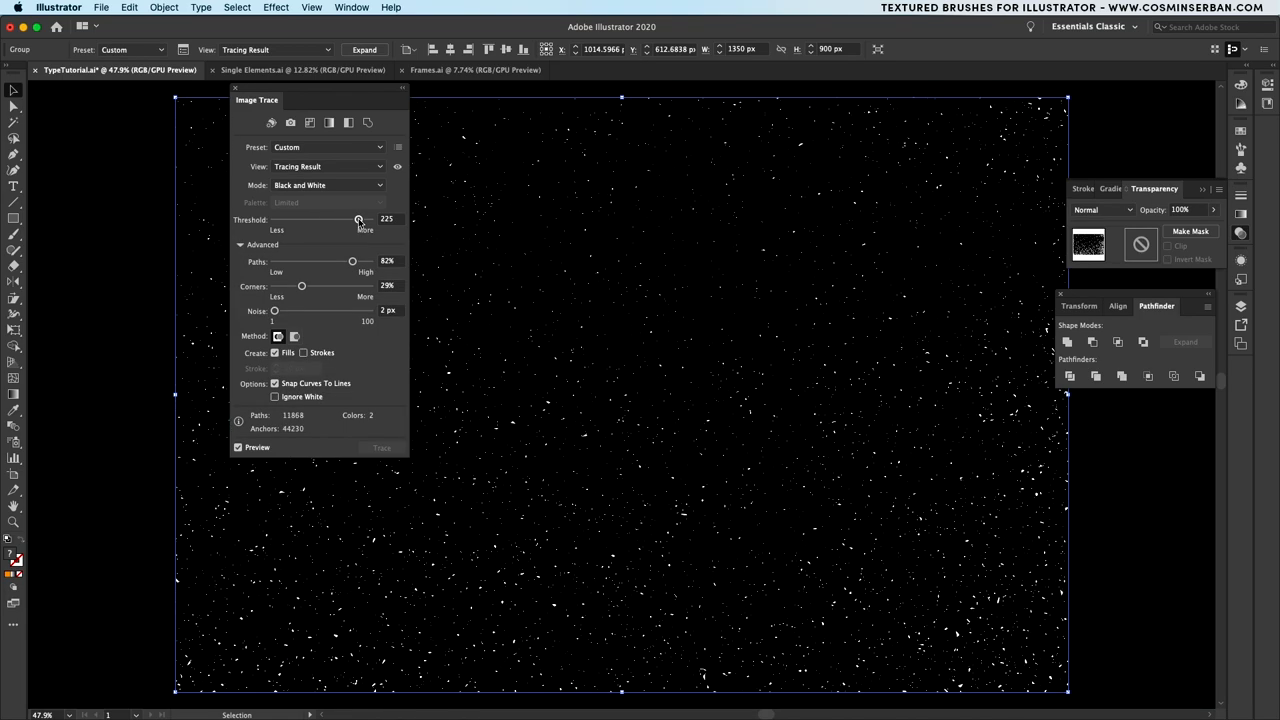
click(164, 8)
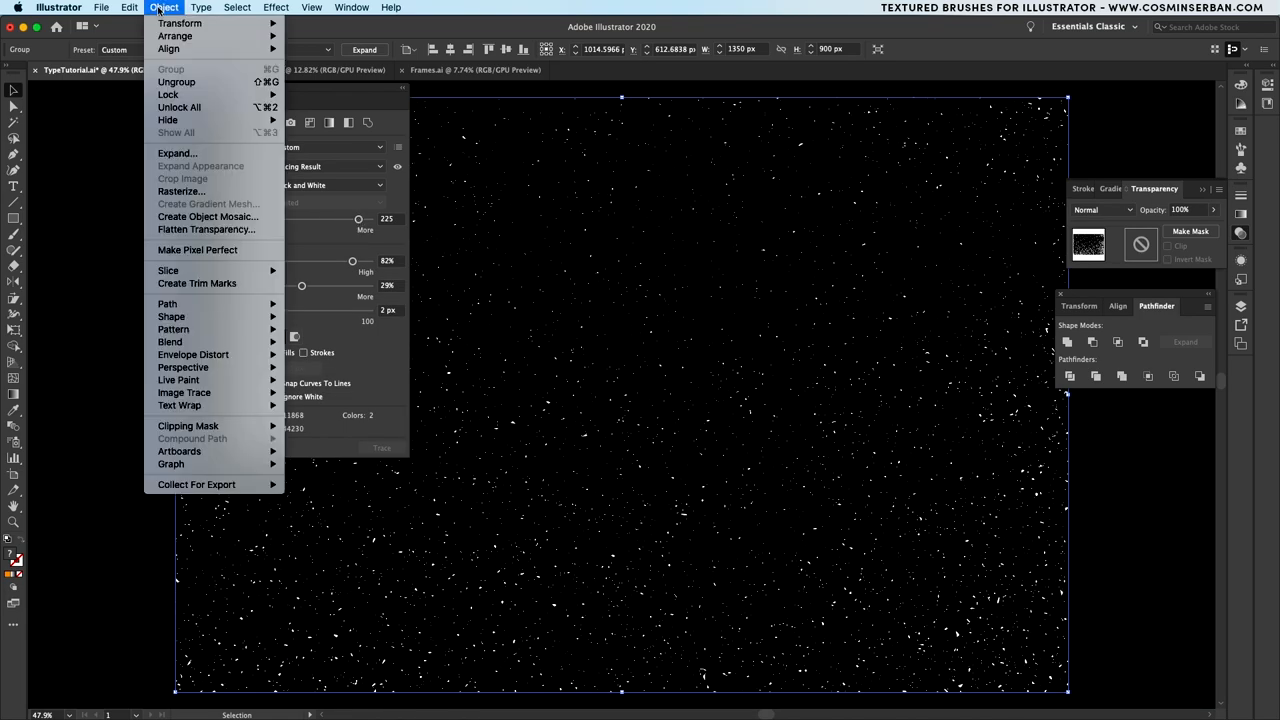
click(176, 152)
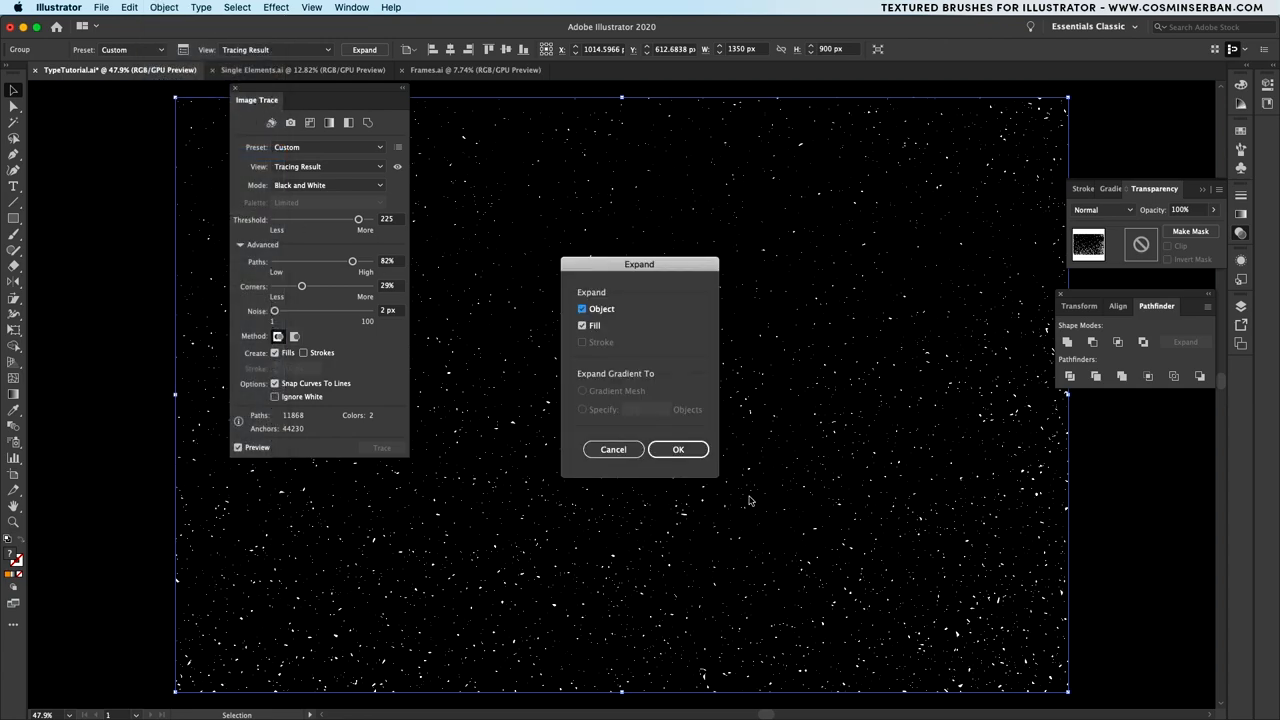
click(678, 448)
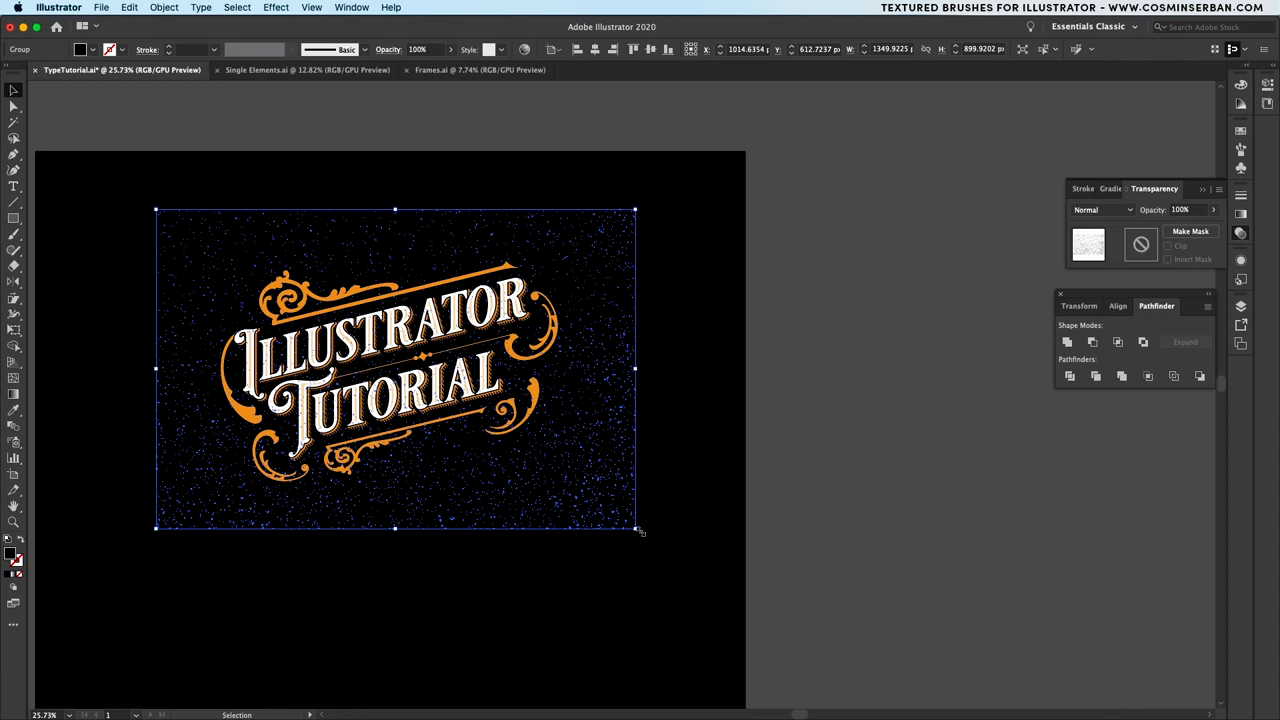
drag(640, 530, 580, 496)
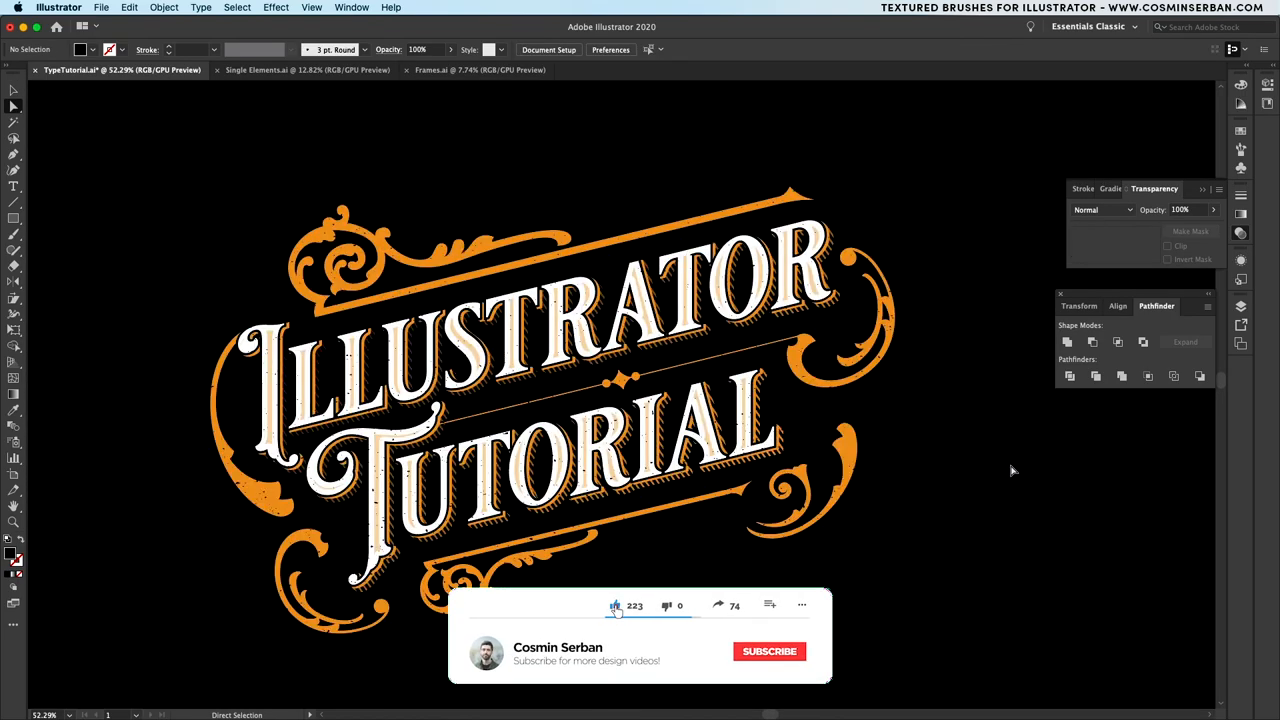
- Deselect to review the design and write the comment 'Keep up the good work, love these design videos!'
click(768, 652)
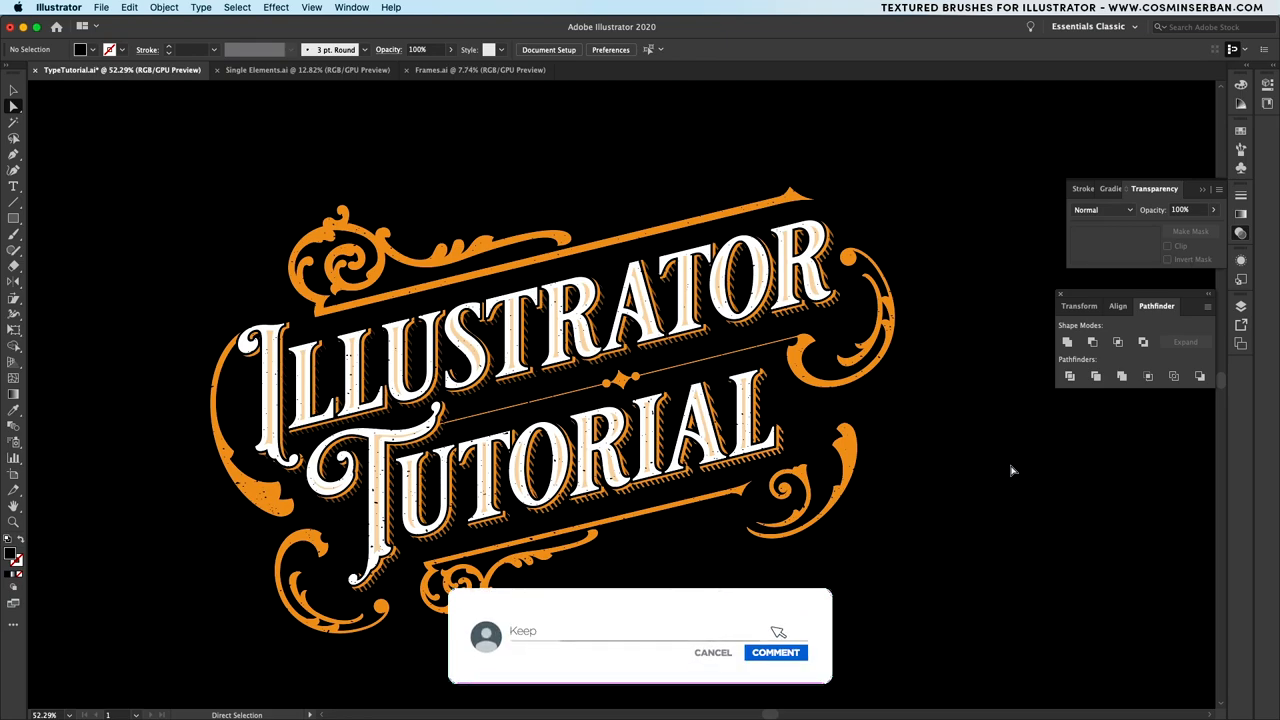
text(Keep up the good work, love these design videos!)
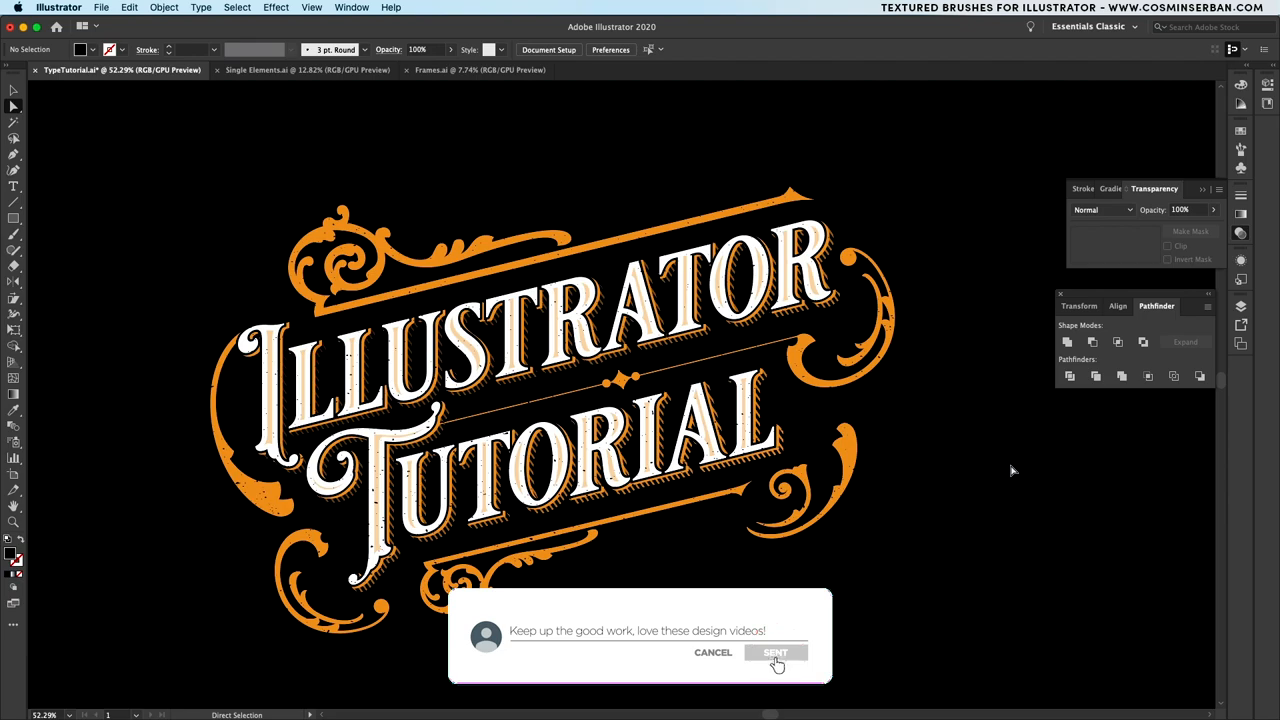